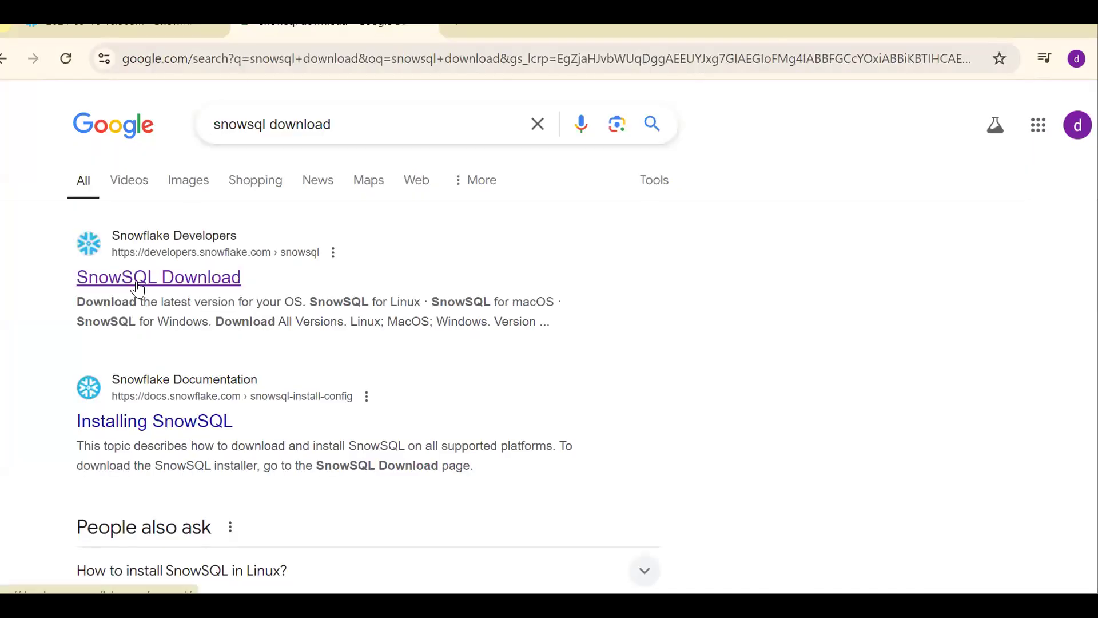
Step: From the SnowSQL Download search result, start the SnowSQL for Windows installer download
left_click(157, 277)
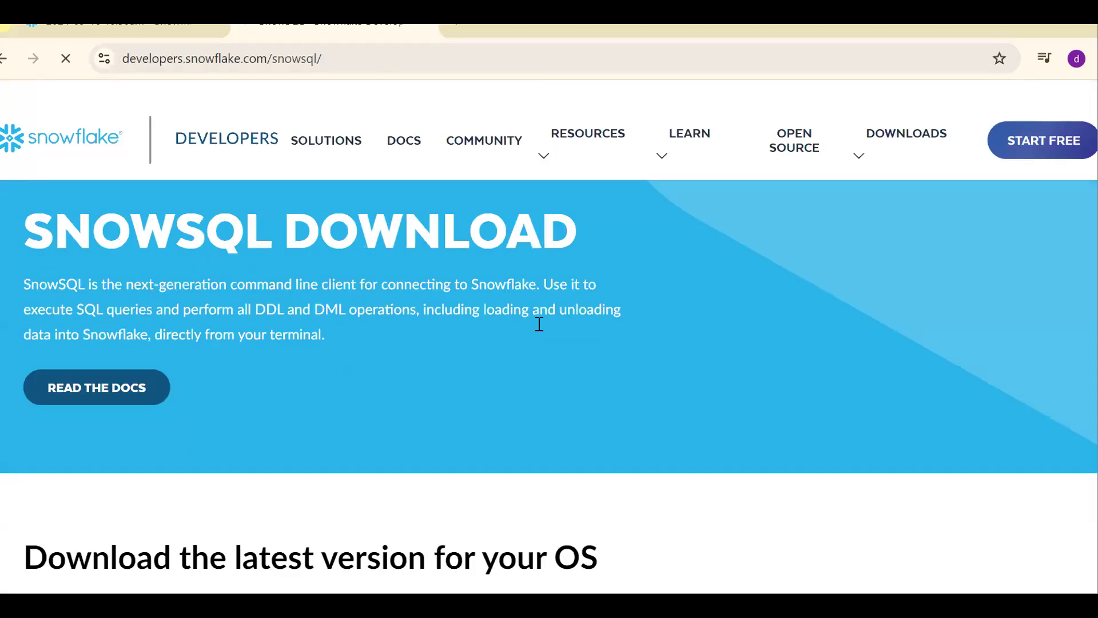
scroll("down", 3)
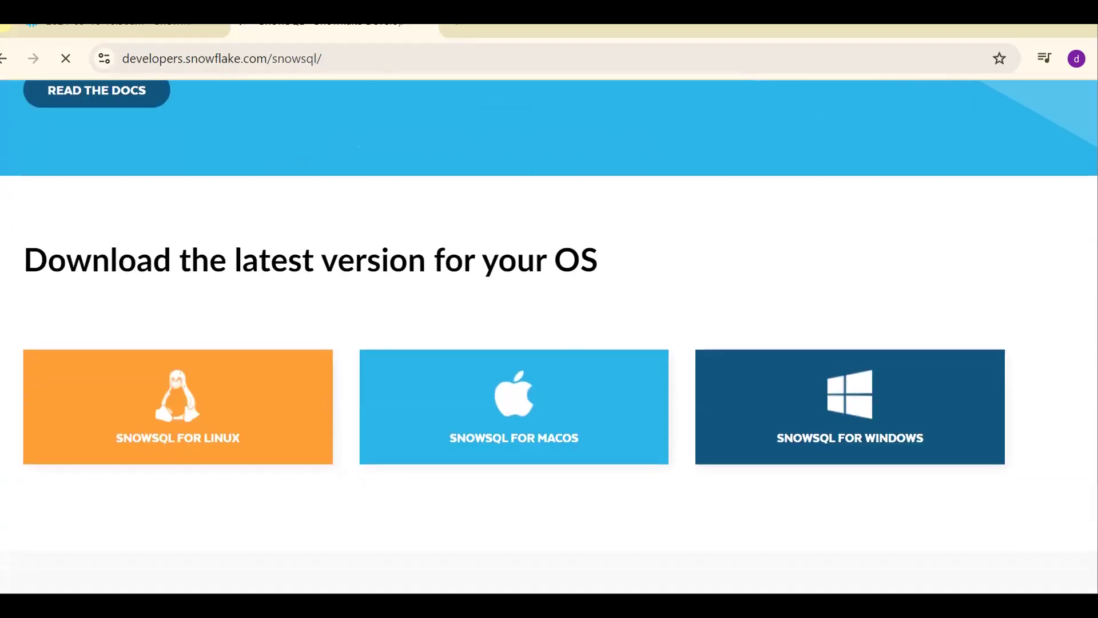
mouse_move(432, 439)
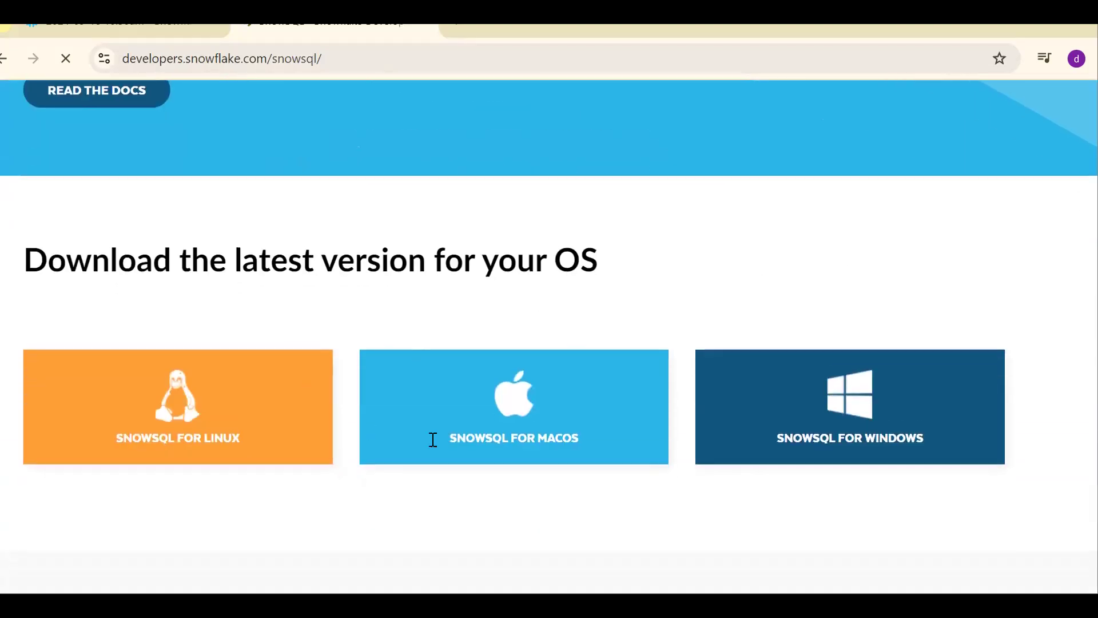
mouse_move(750, 397)
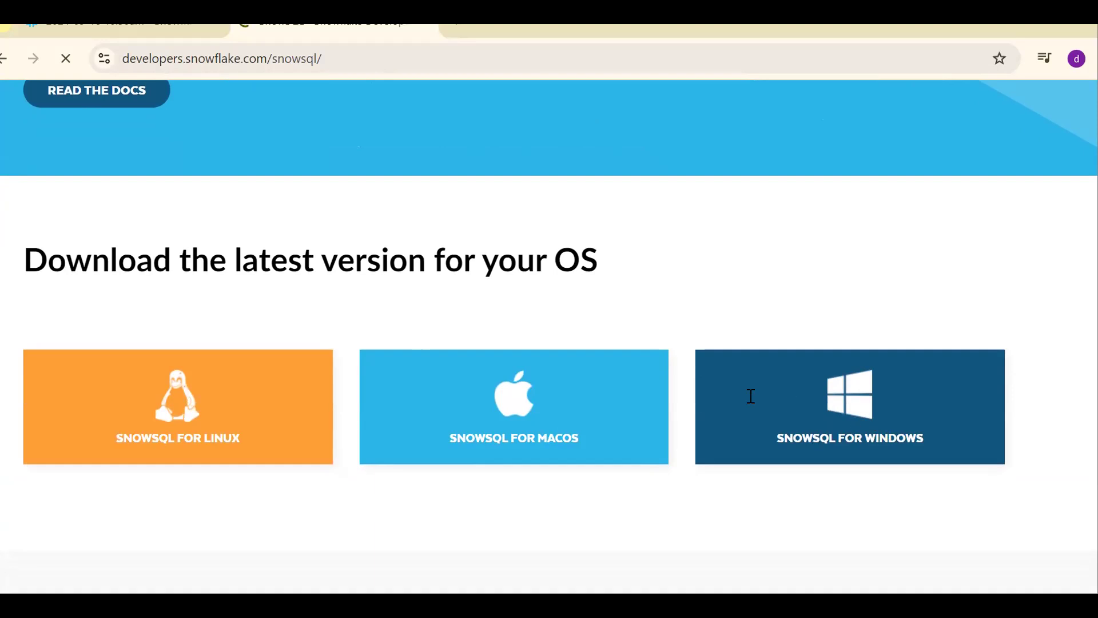
mouse_move(301, 422)
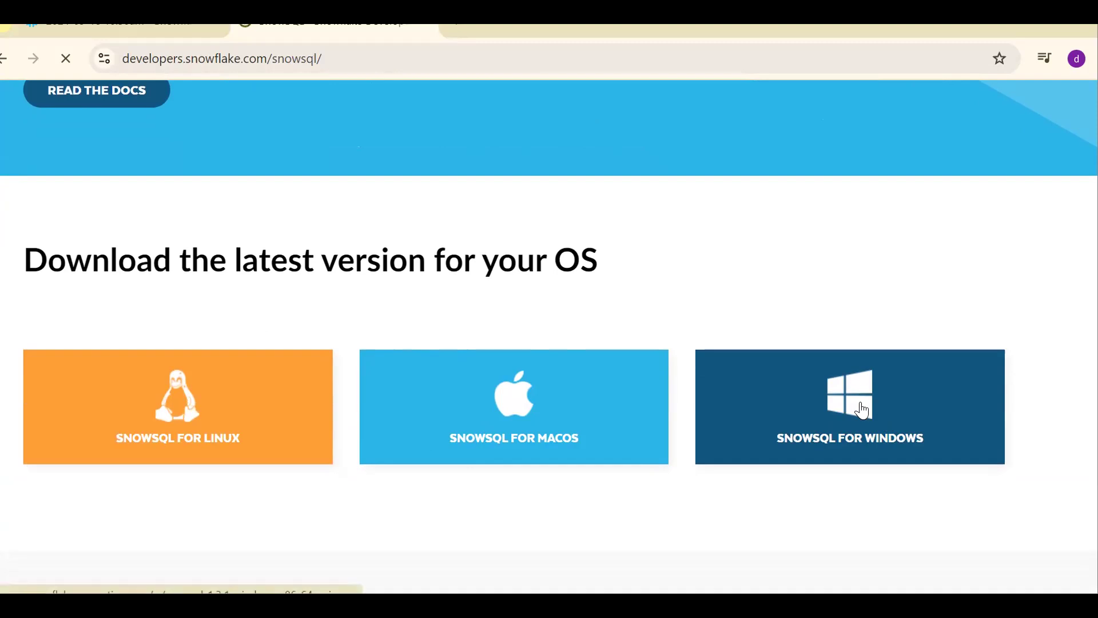
left_click(848, 406)
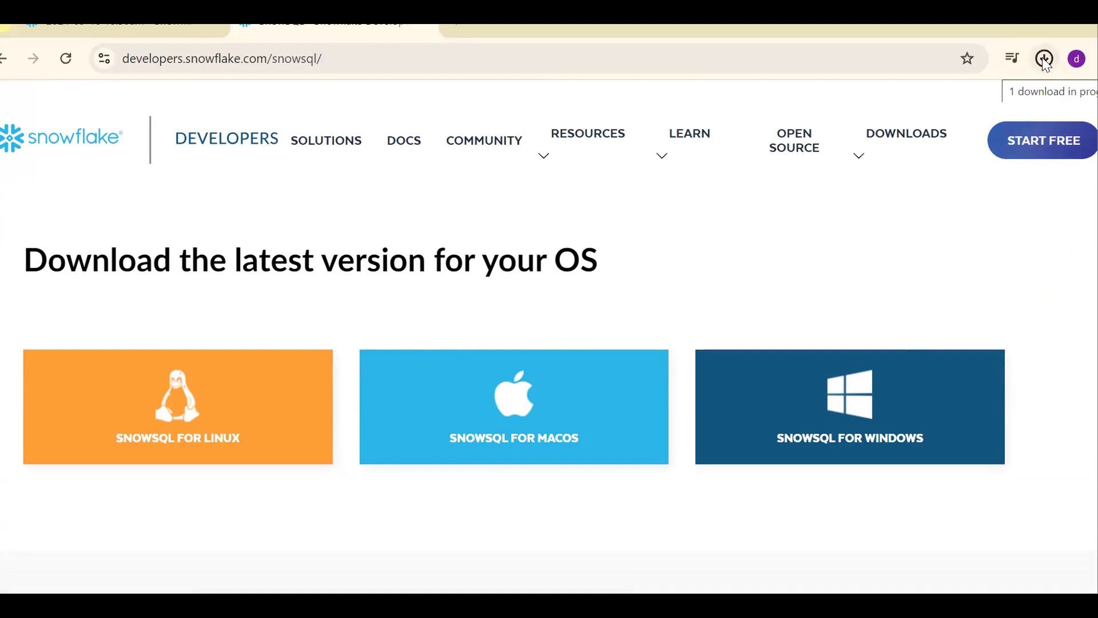
Step: Check Chrome's recent downloads for the finished snowsql-1.3.1-windows installer
left_click(1043, 59)
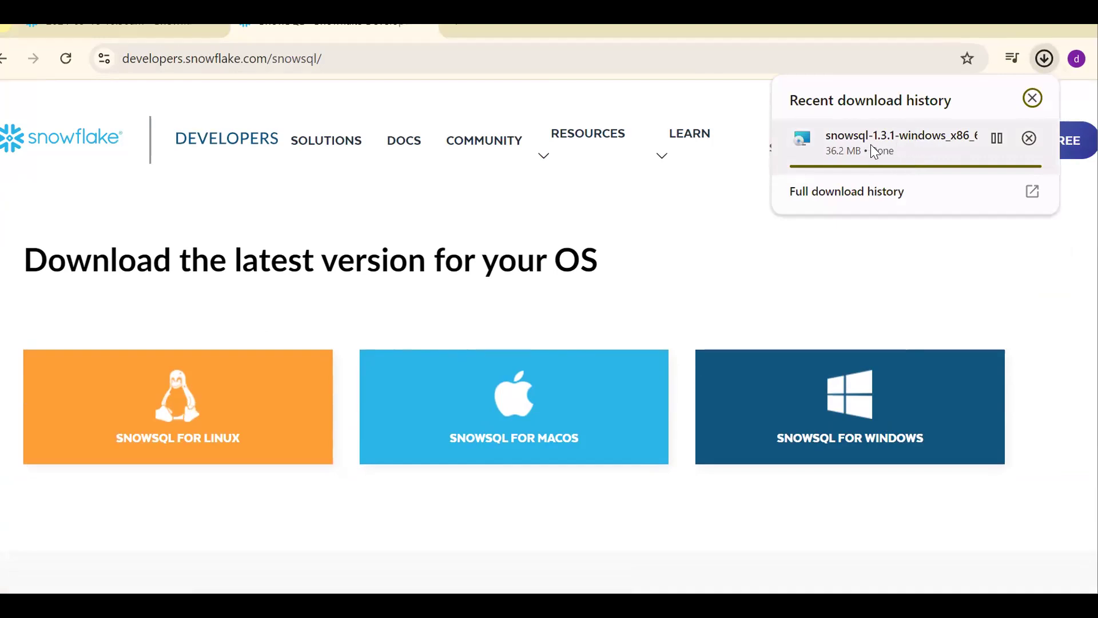
mouse_move(881, 145)
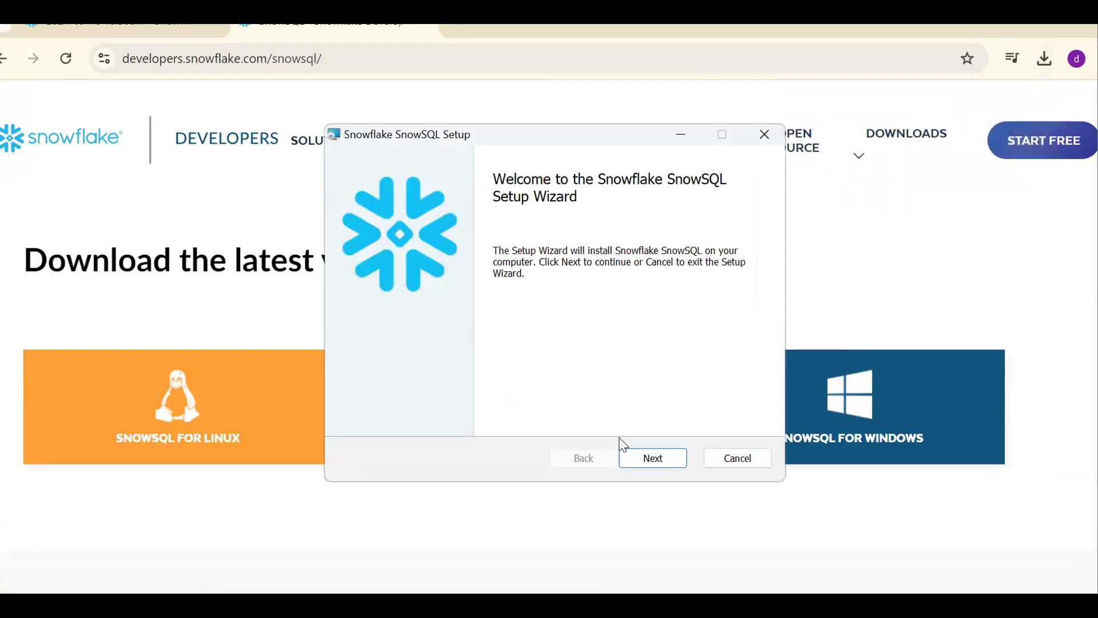
Step: Run the SnowSQL Setup wizard with the default destination folder and finish it
left_click(650, 458)
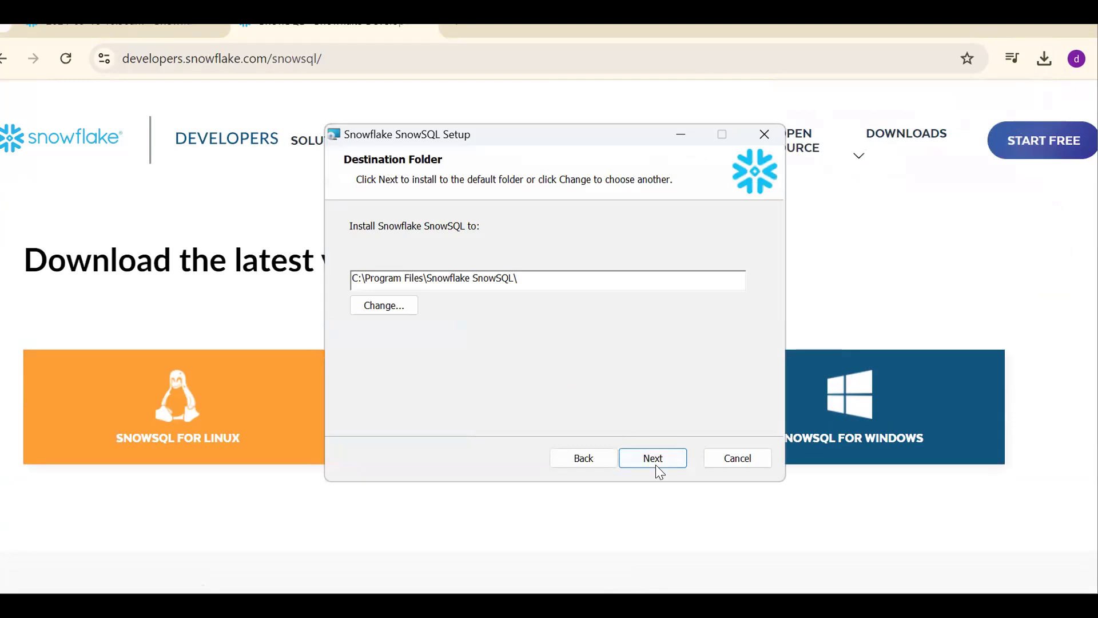
left_click(651, 458)
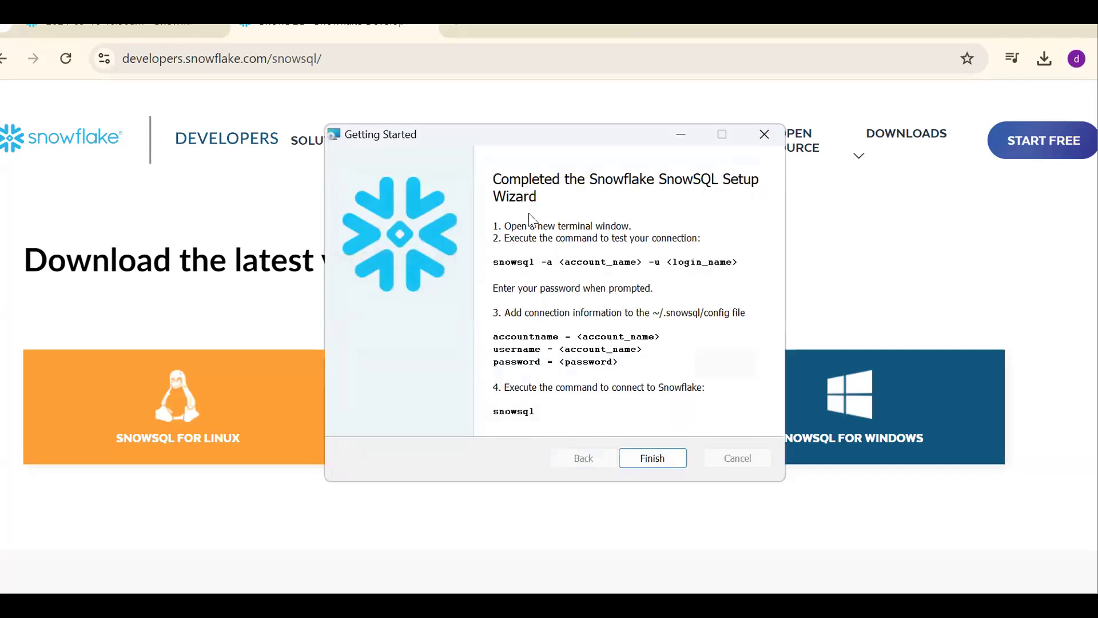
mouse_move(724, 186)
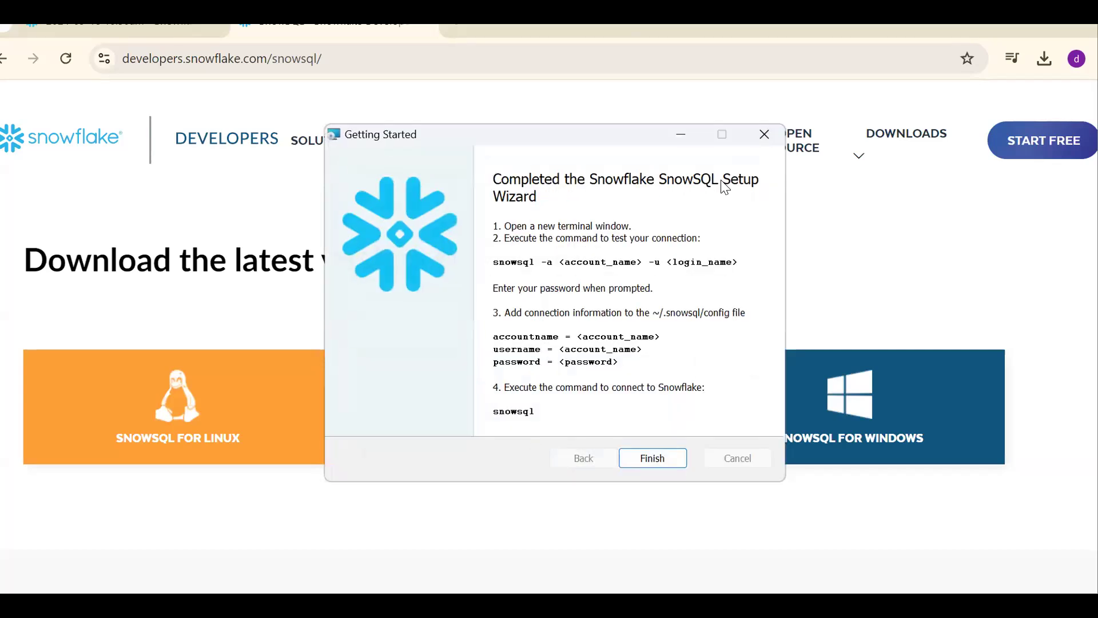
mouse_move(548, 270)
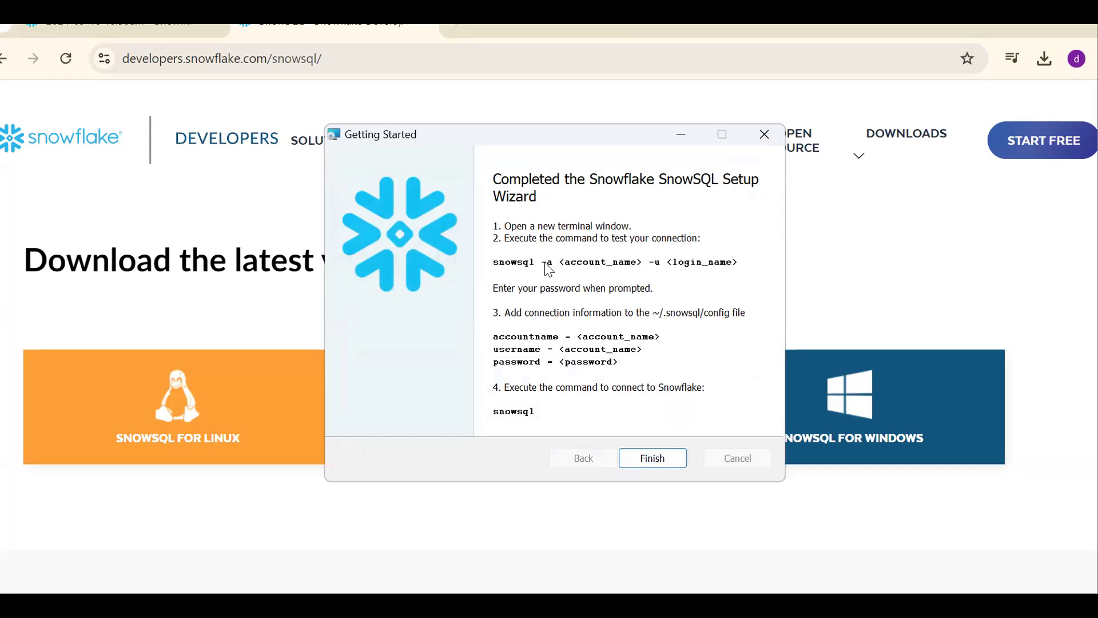
mouse_move(601, 272)
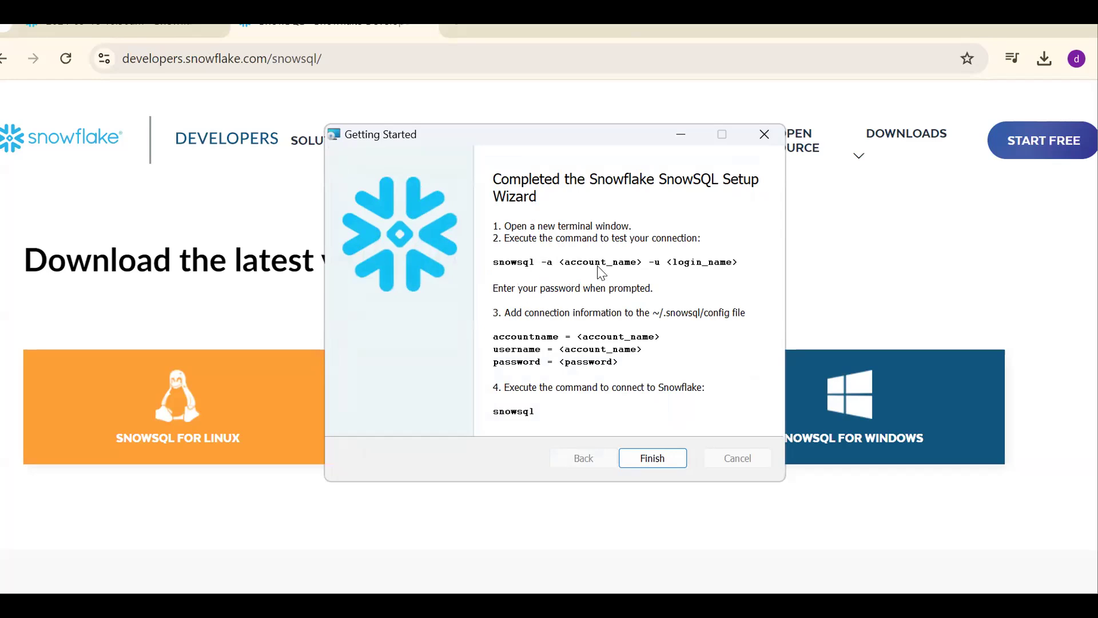
mouse_move(707, 271)
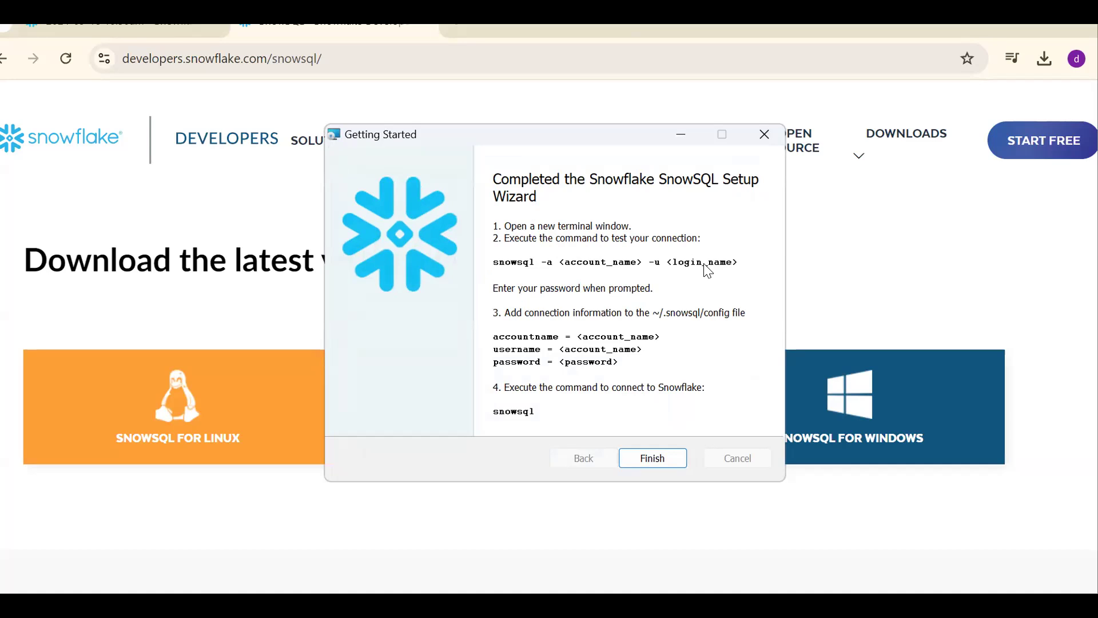
mouse_move(594, 230)
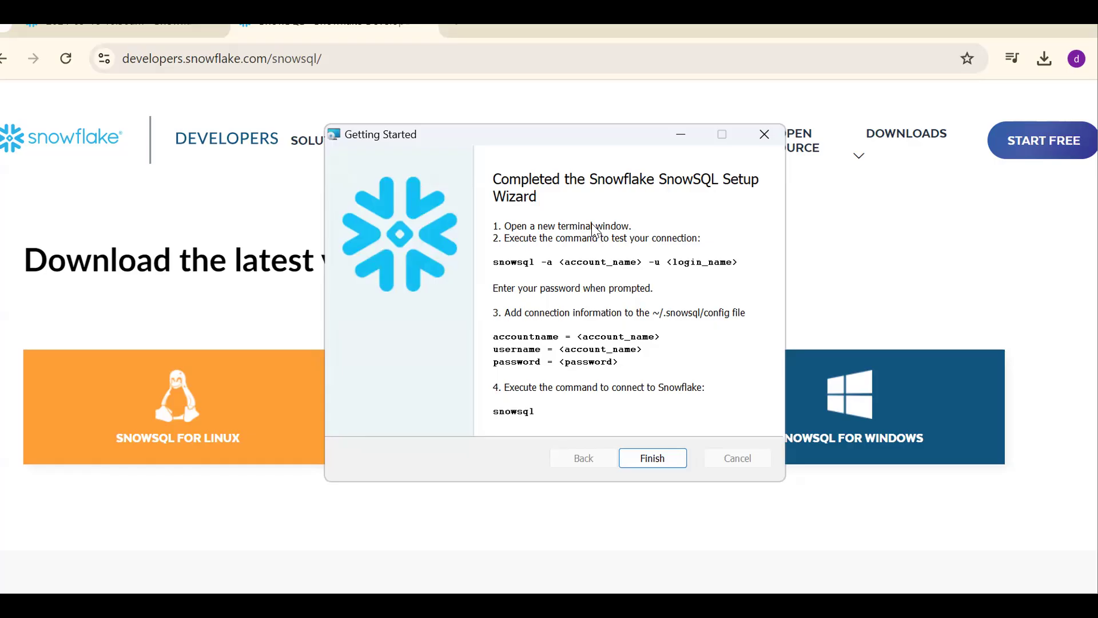
left_click(651, 457)
type("cm")
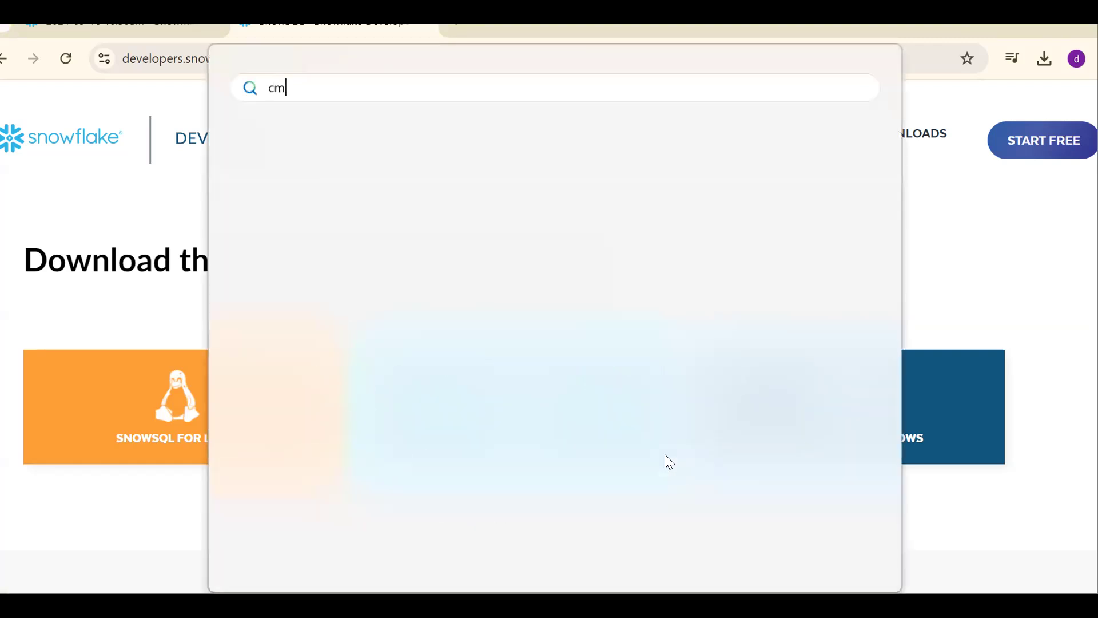
Step: Launch Command Prompt via 'cmd', maximize it, and begin 'snowsql -a' at the prompt
type("d")
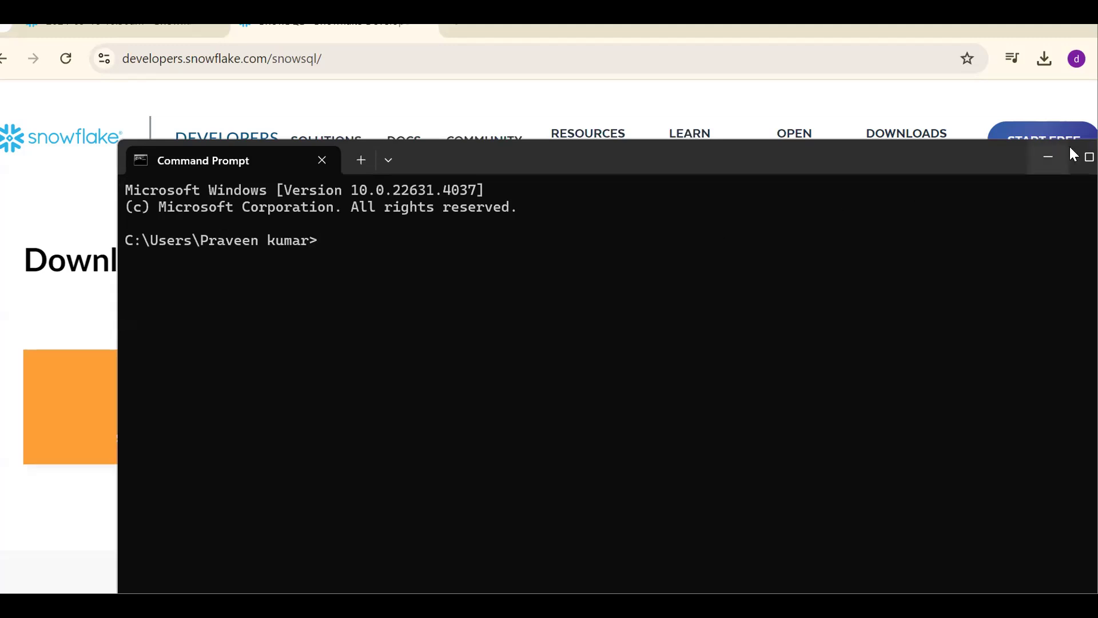
left_click(1090, 157)
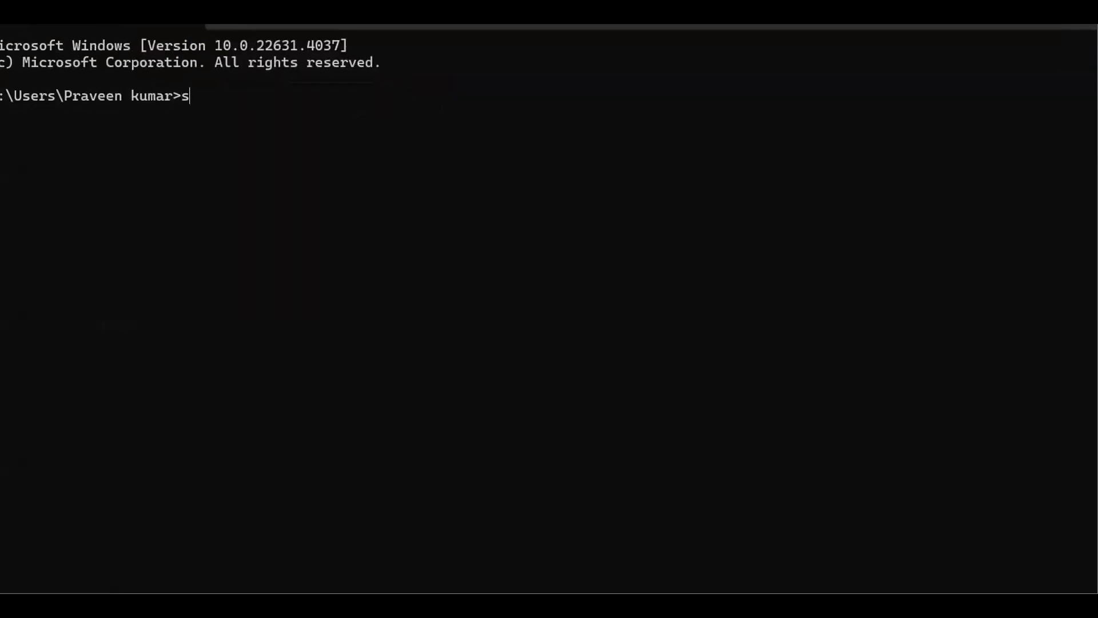
type("nowsql")
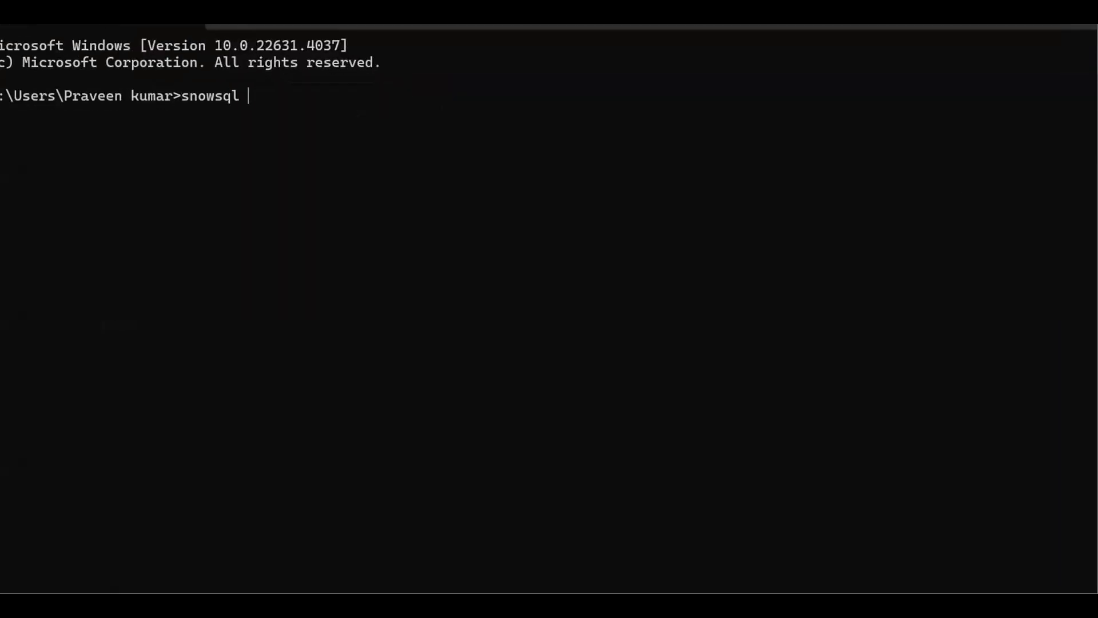
type("-a")
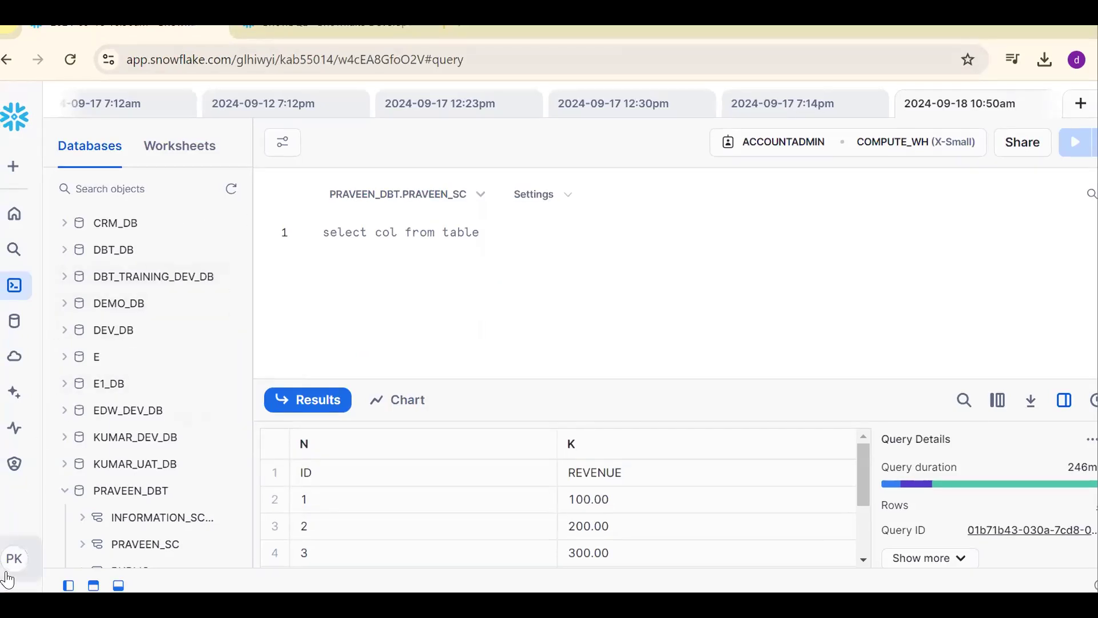
left_click(13, 558)
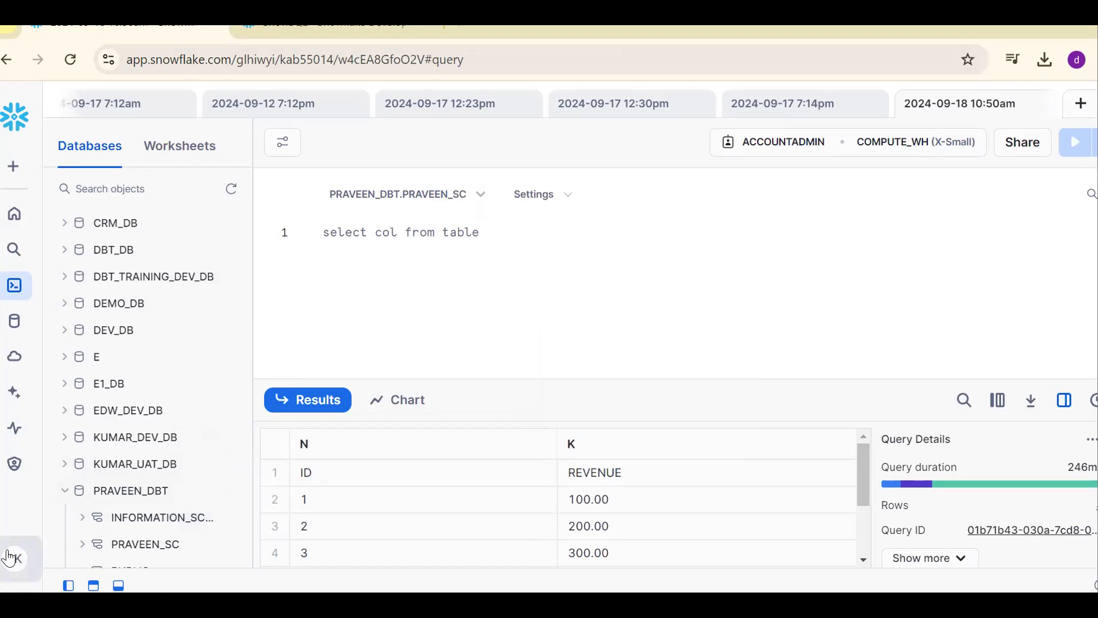
left_click(14, 558)
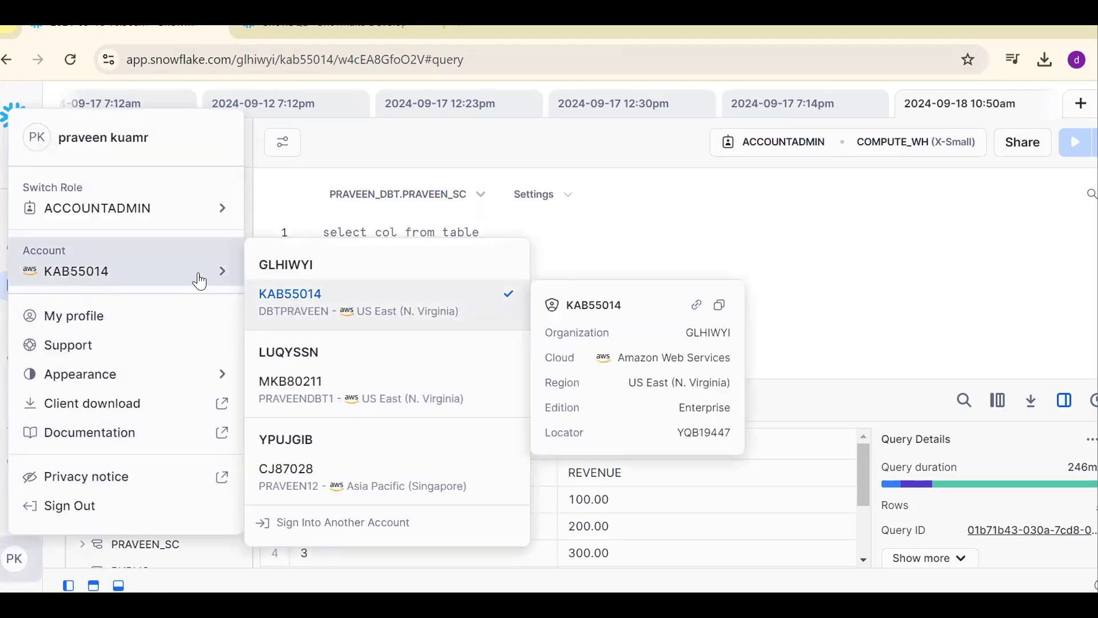
mouse_move(565, 314)
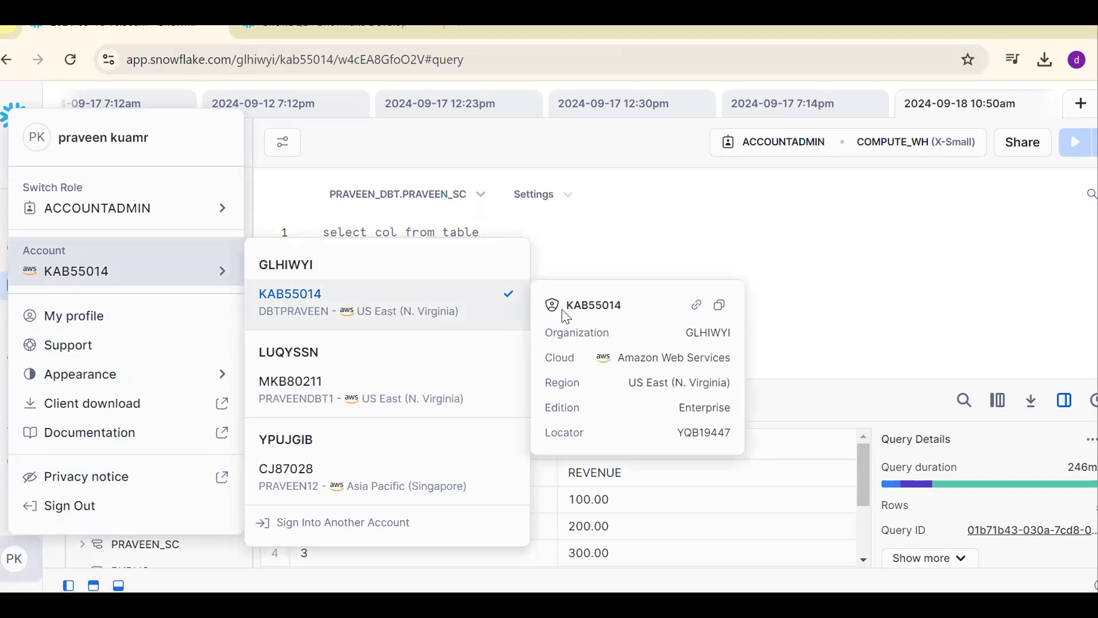
mouse_move(694, 307)
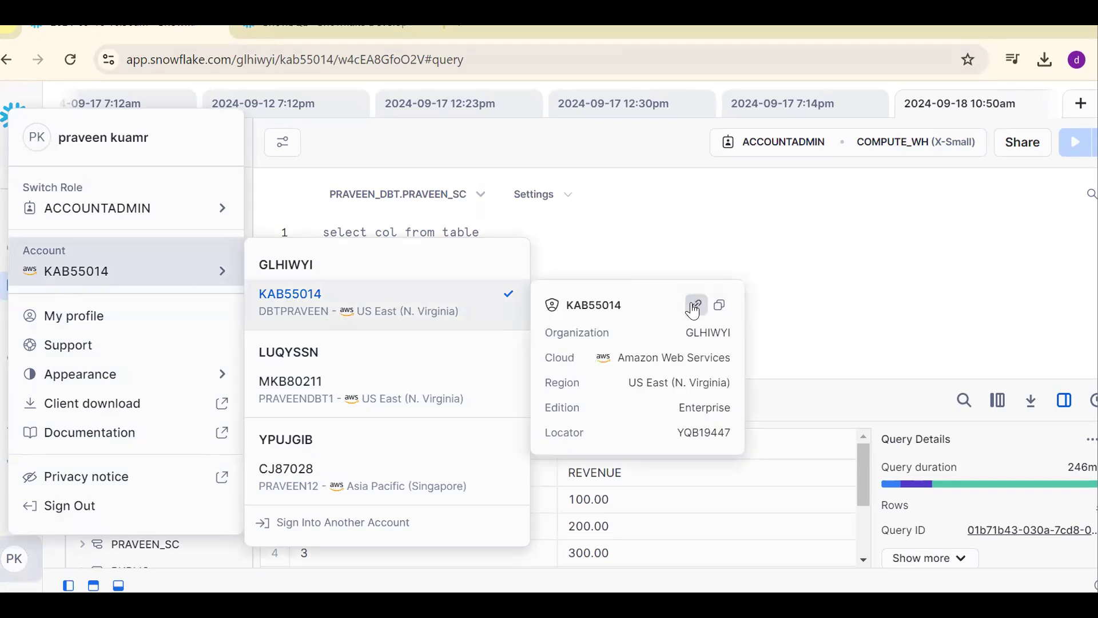
left_click(651, 238)
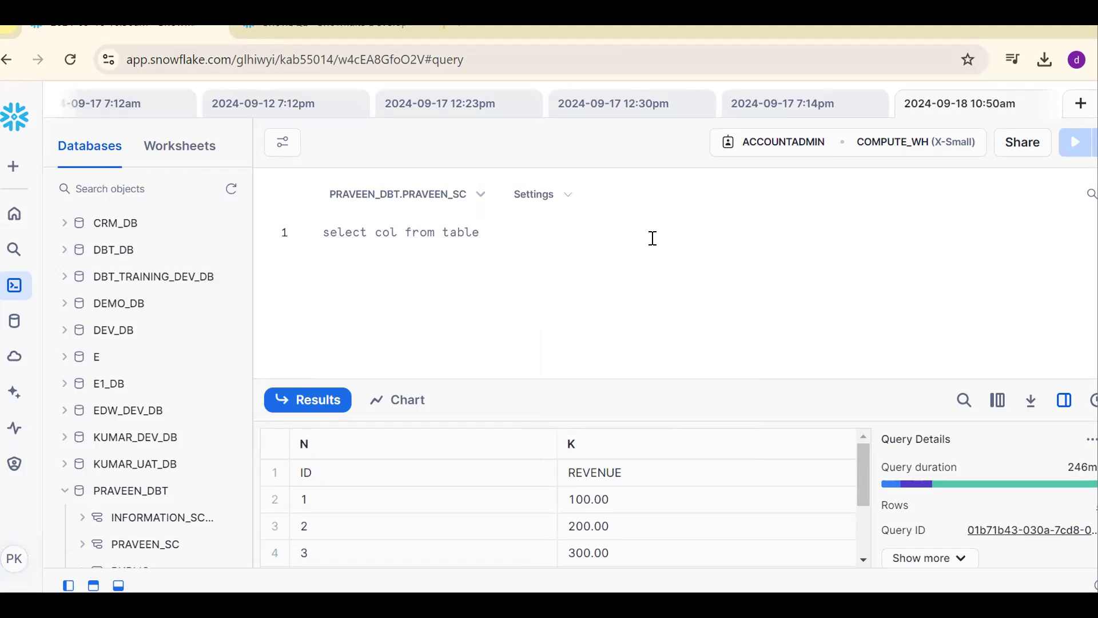
type("https://yqb19447.us-east-1.snowflakecomputing.com")
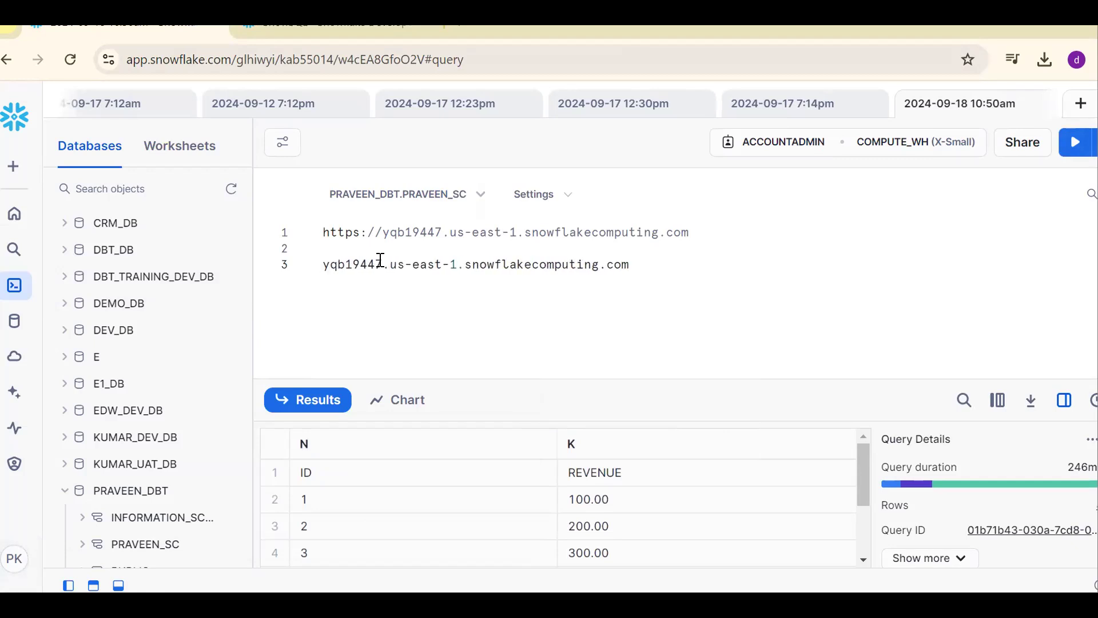
mouse_move(641, 264)
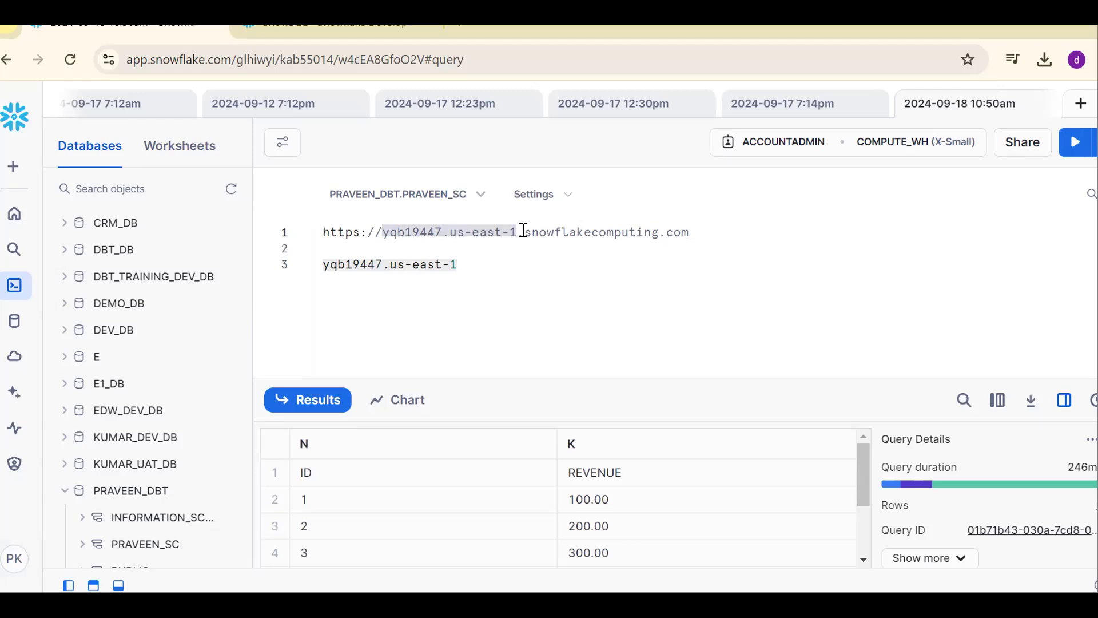
mouse_move(522, 230)
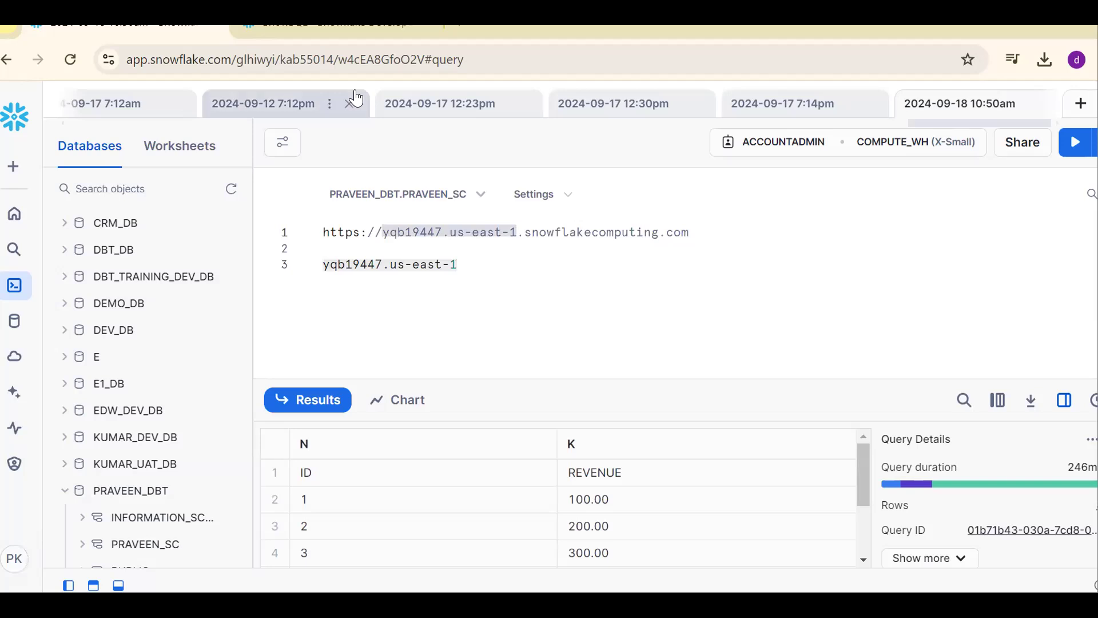
type("S")
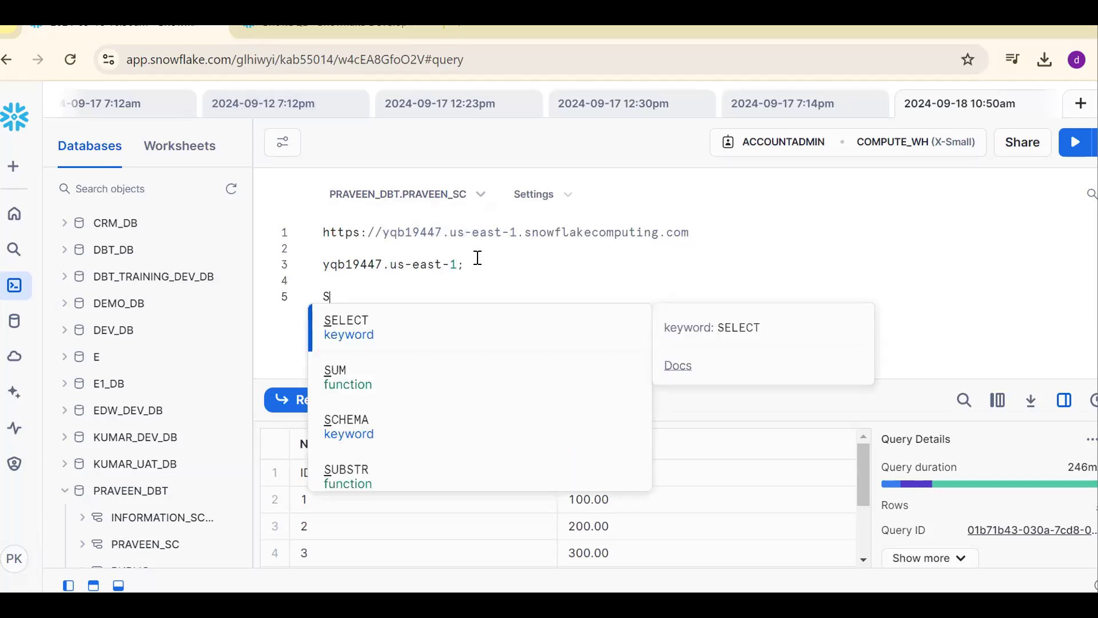
type("ELECT CURRENT_USER();")
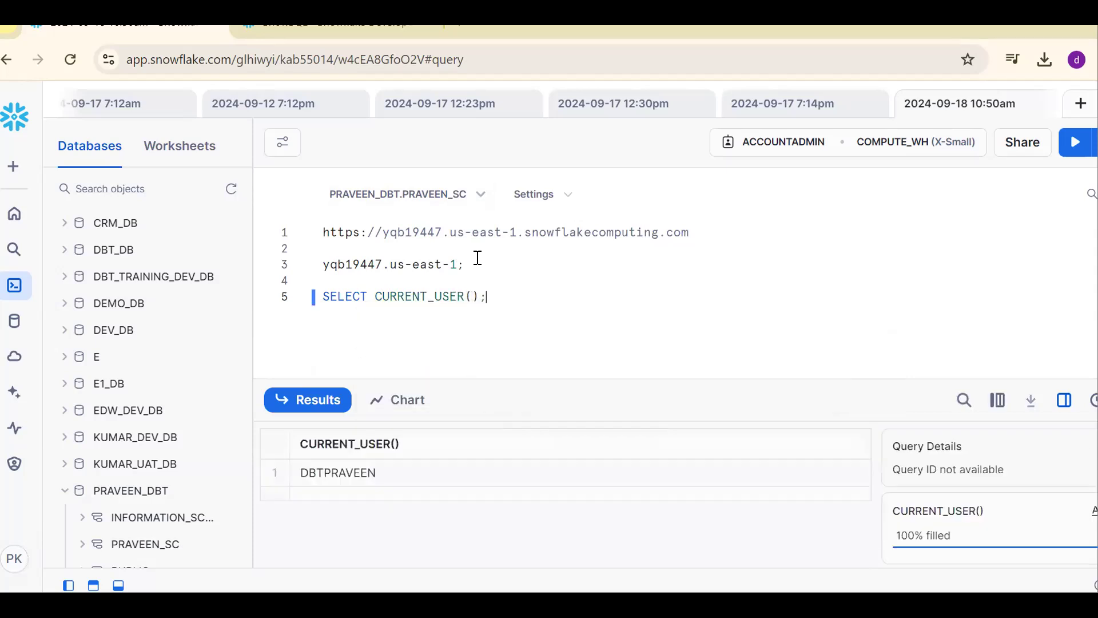
left_click(1074, 142)
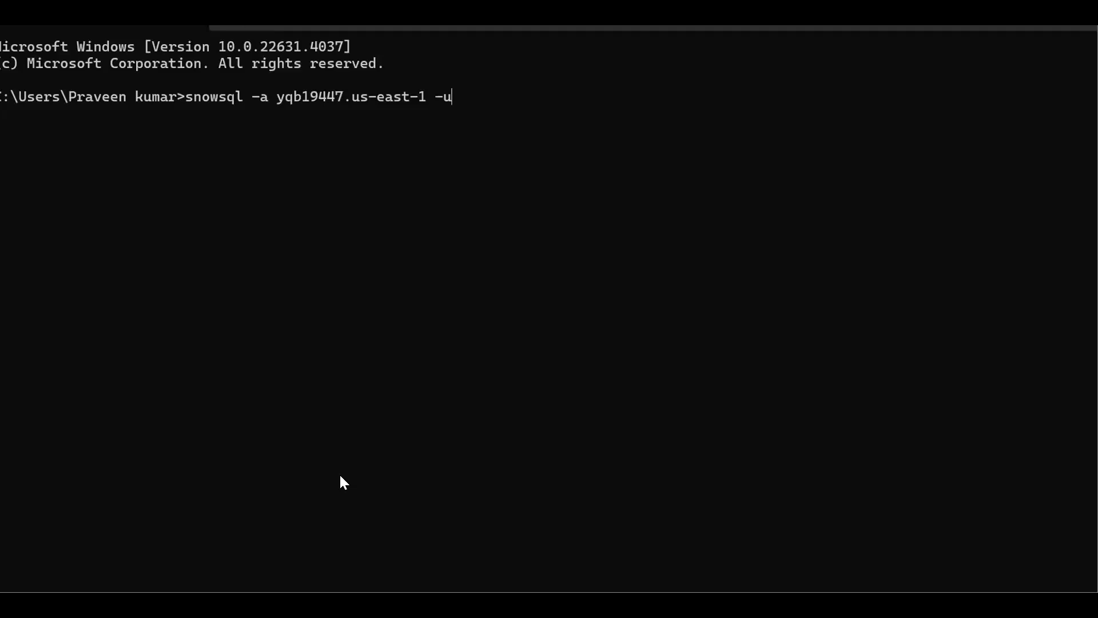
type("DBTPRAVEEN")
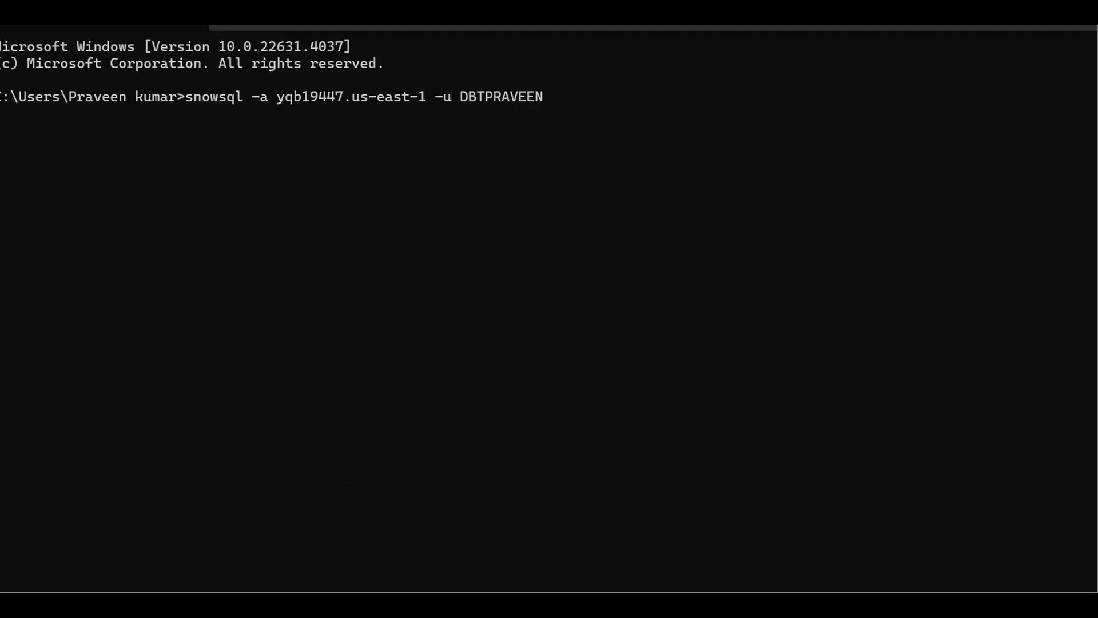
mouse_move(243, 103)
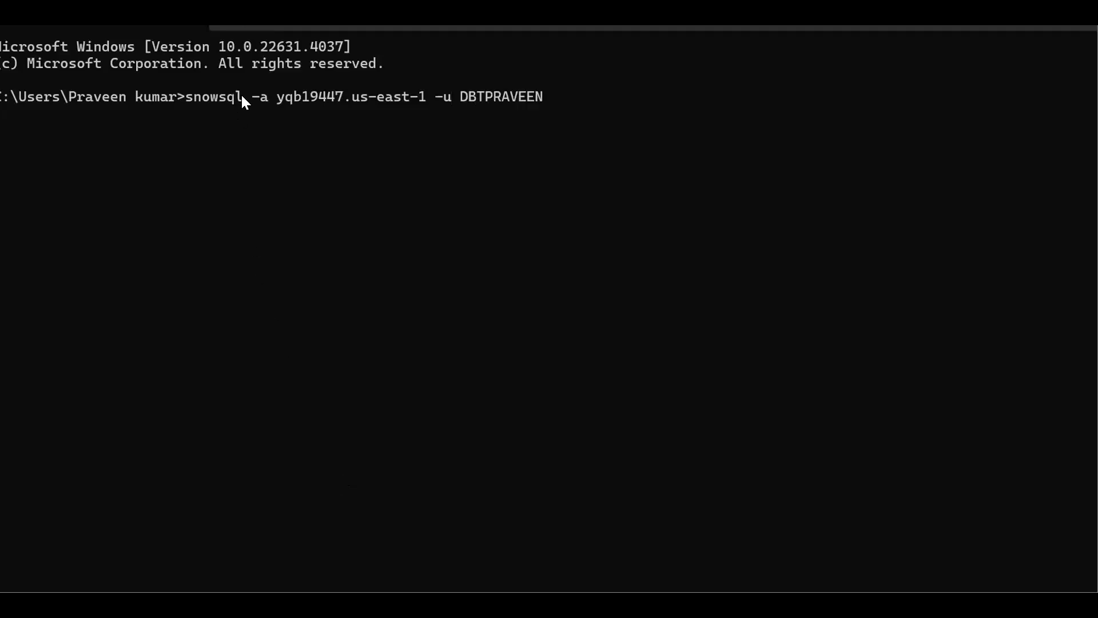
key("Return")
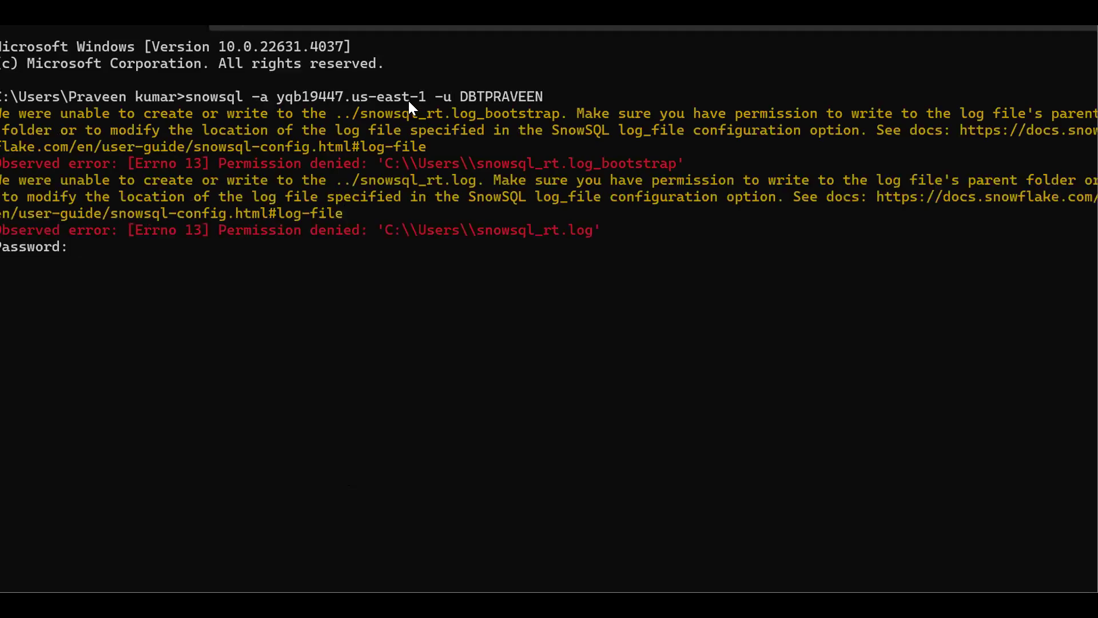
mouse_move(79, 255)
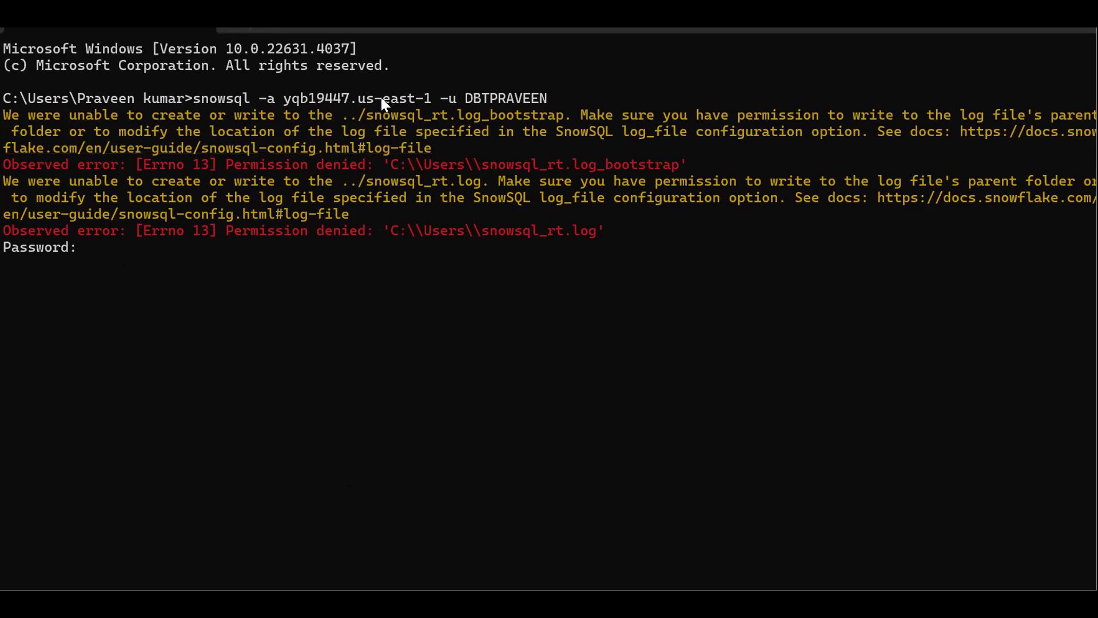
mouse_move(98, 273)
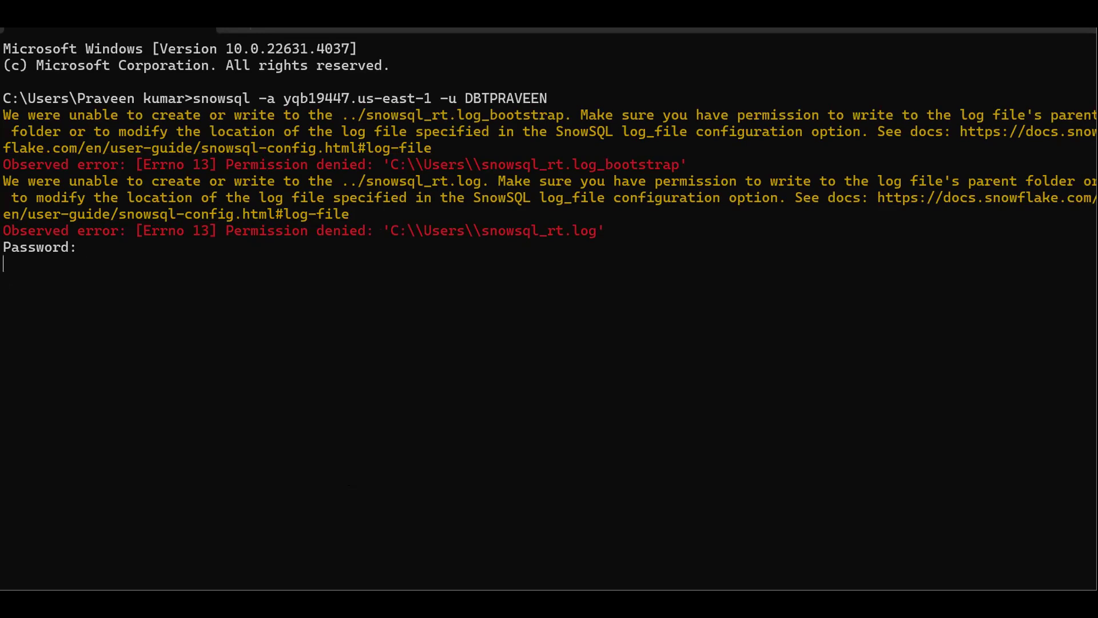
Step: Submit the password and set the session database to PRAVEEN_DBT
key("Return")
type("u")
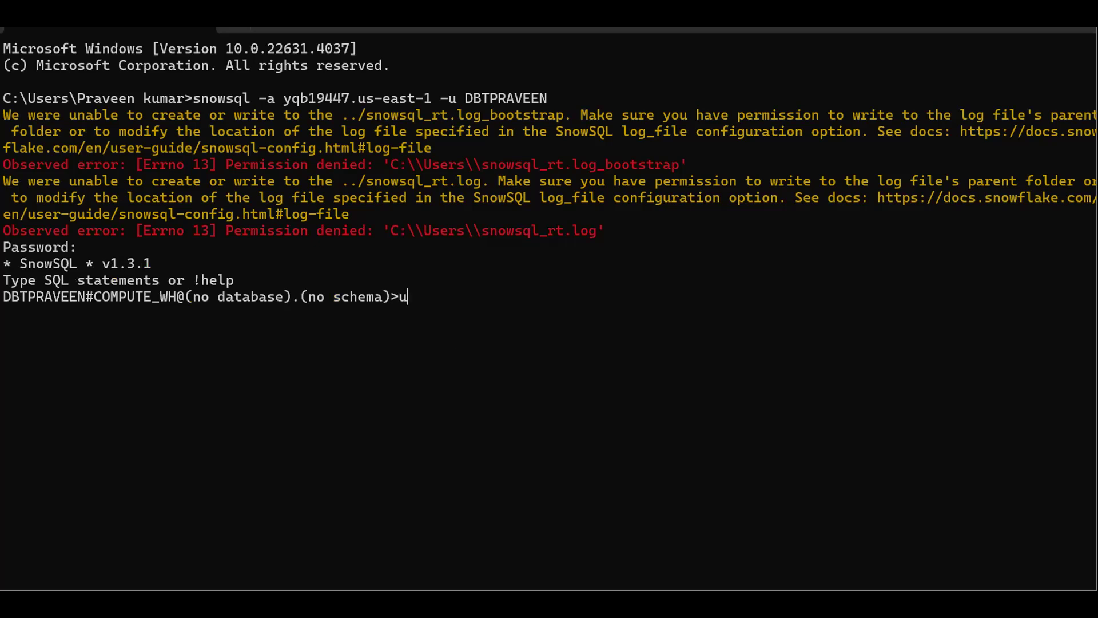
type("se database")
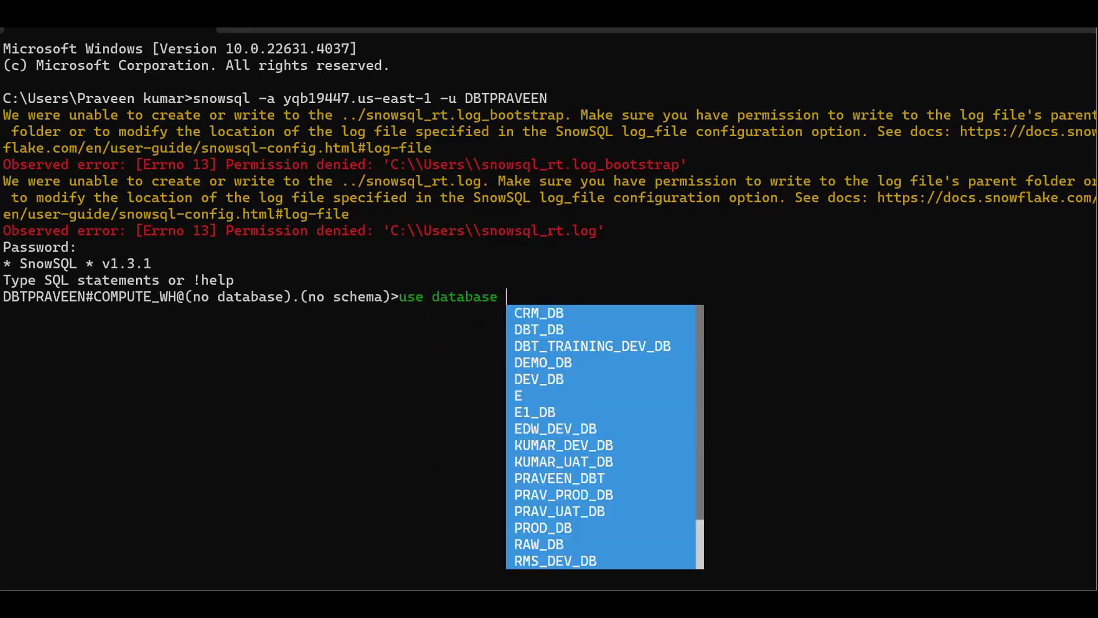
left_click(559, 478)
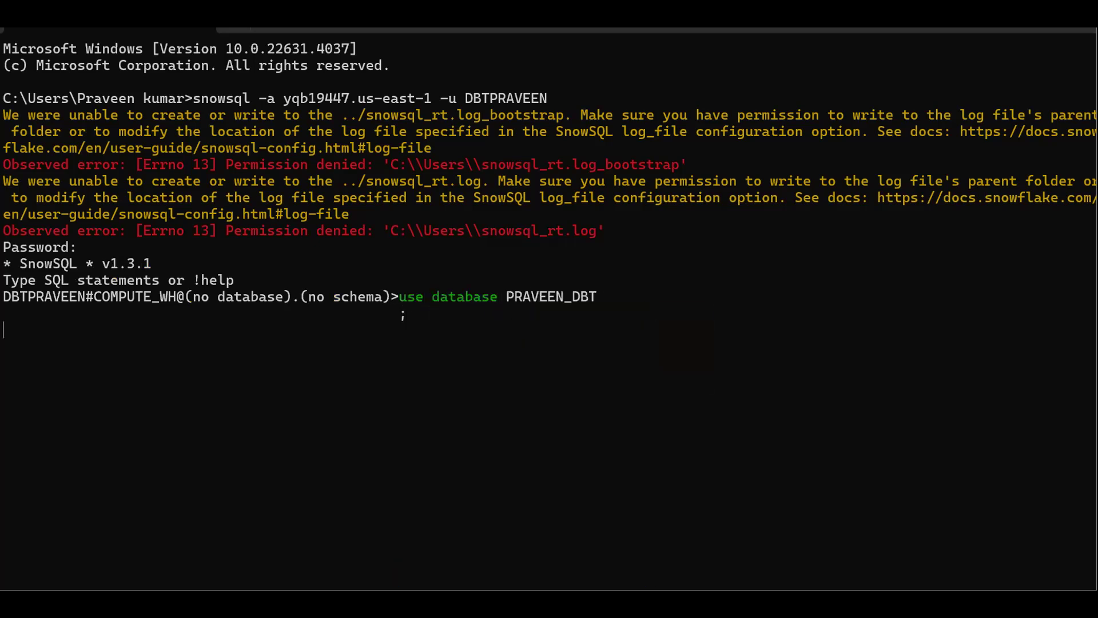
Step: Set the session schema to PRAVEEN_SC
type("use sc")
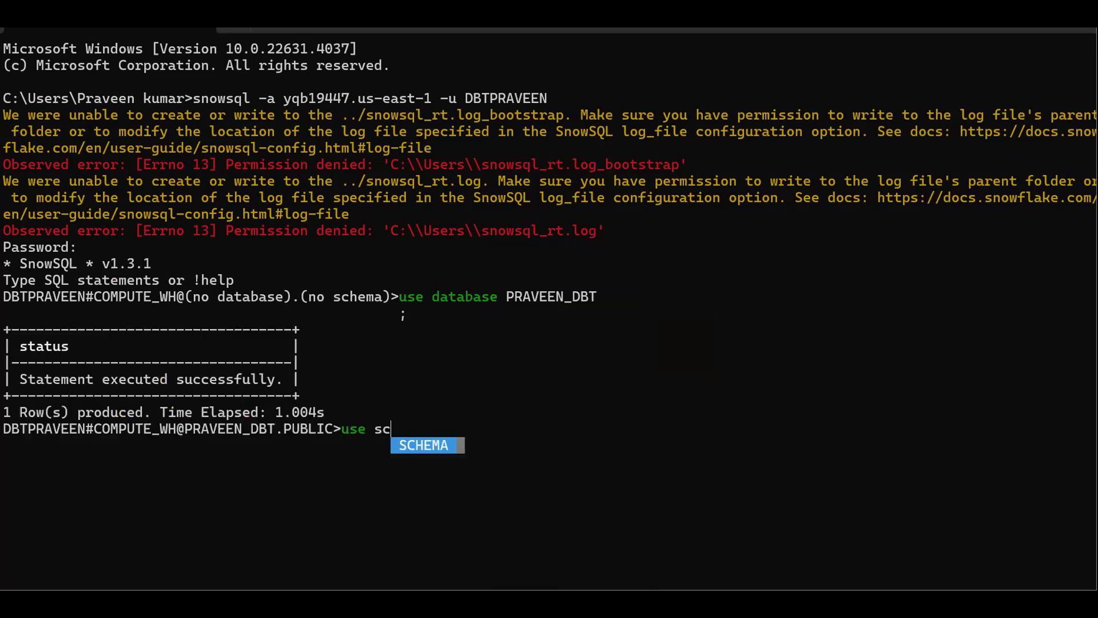
type("hema pra")
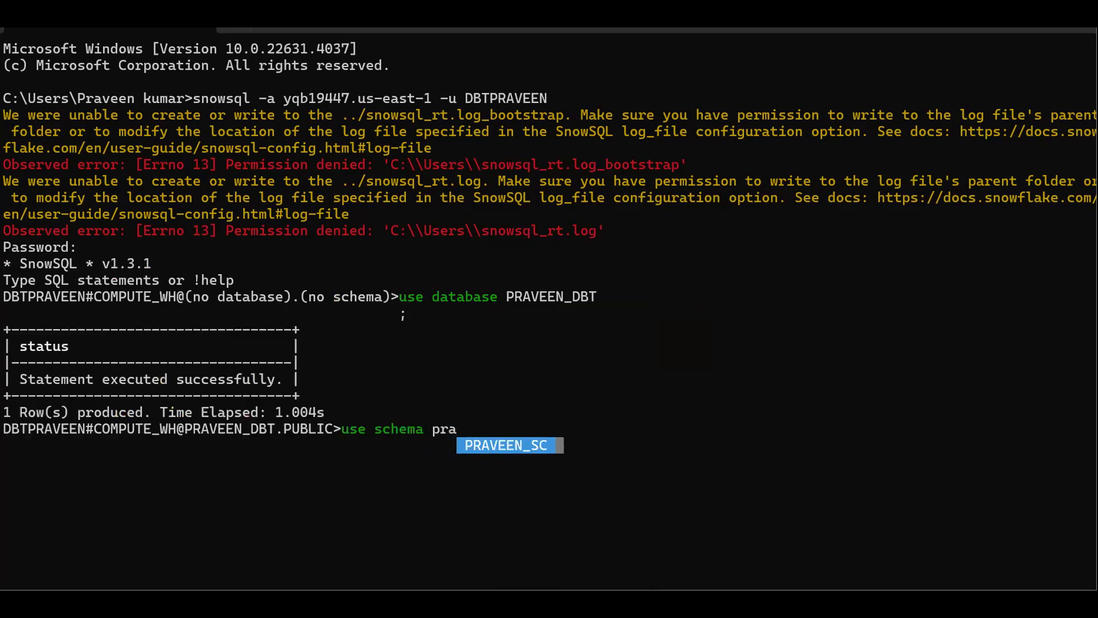
key("Return")
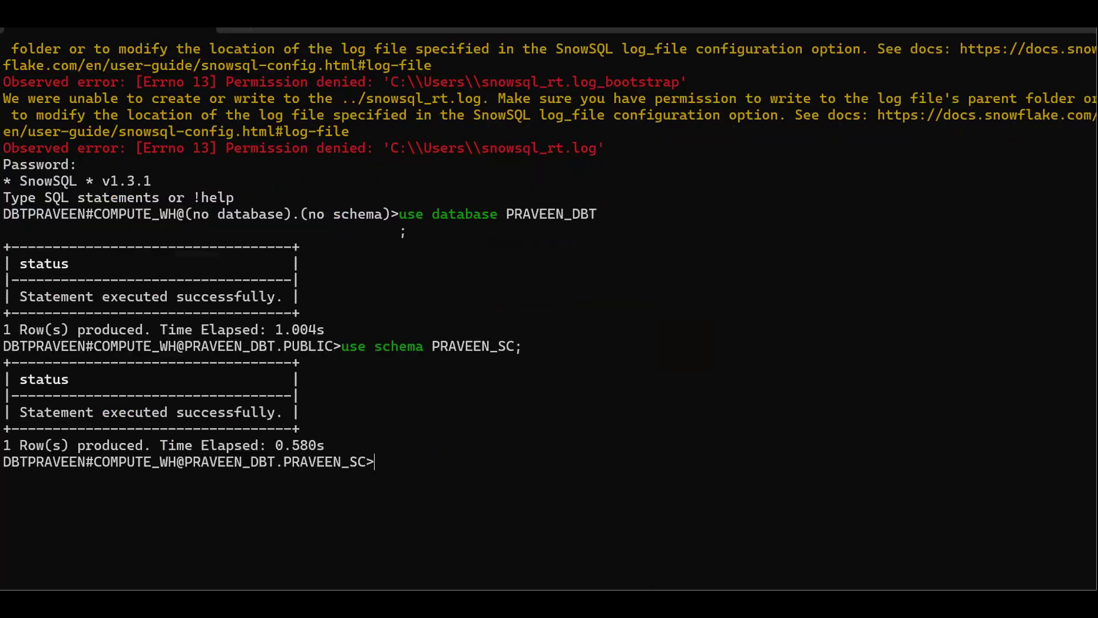
mouse_move(36, 462)
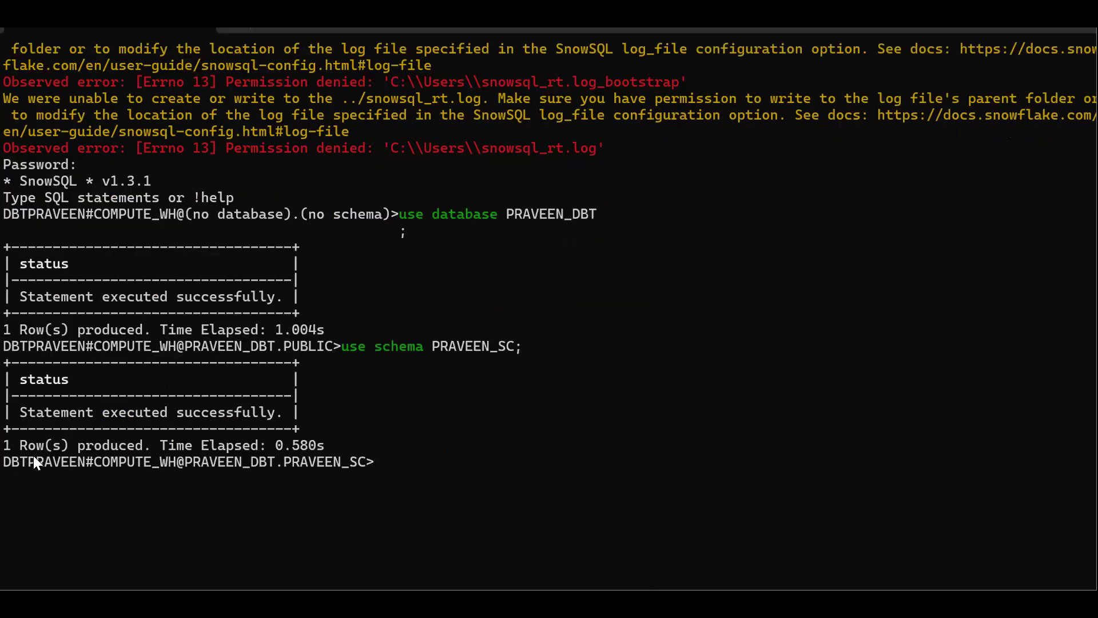
mouse_move(214, 467)
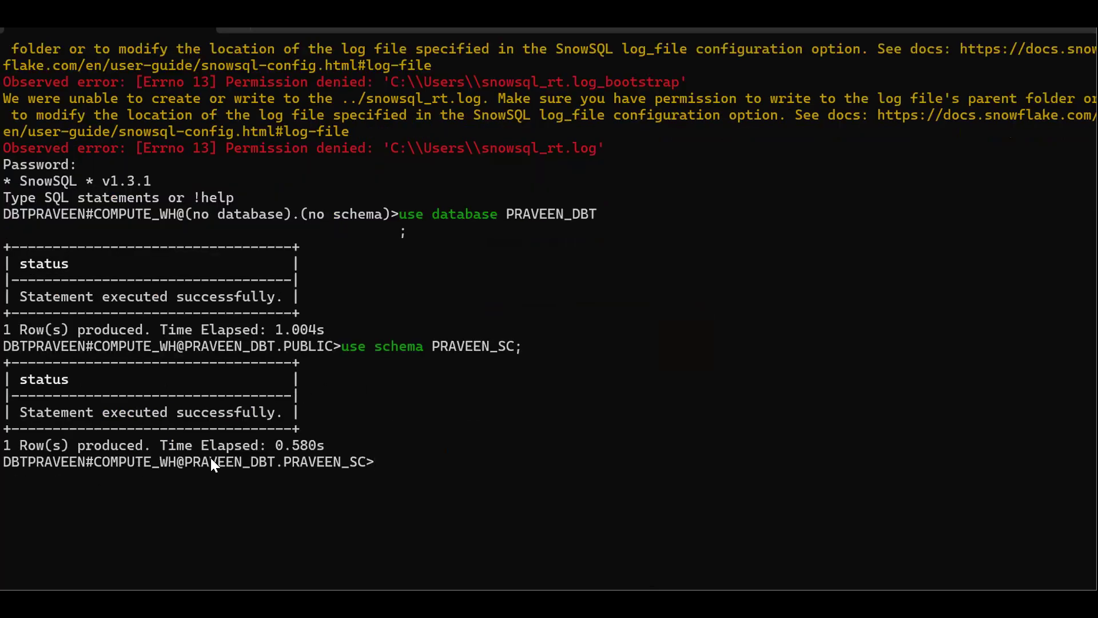
mouse_move(298, 455)
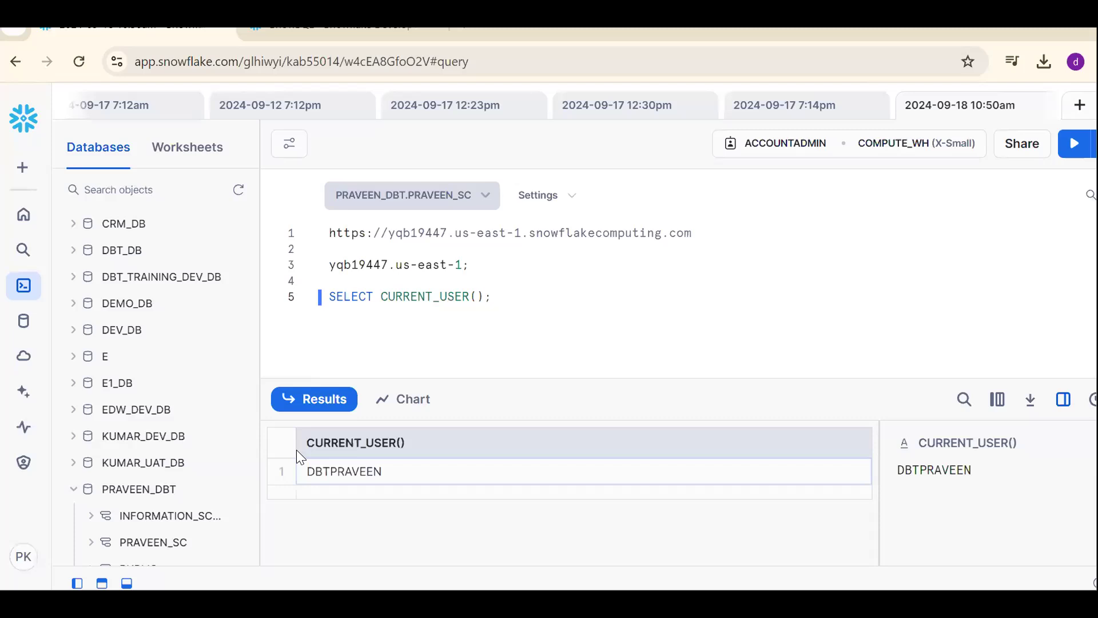
Step: Write worksheet notes: 'snowsql from google chrome', 'open cmd prompt', 'snowsql -a account_name -u username'
type("sno")
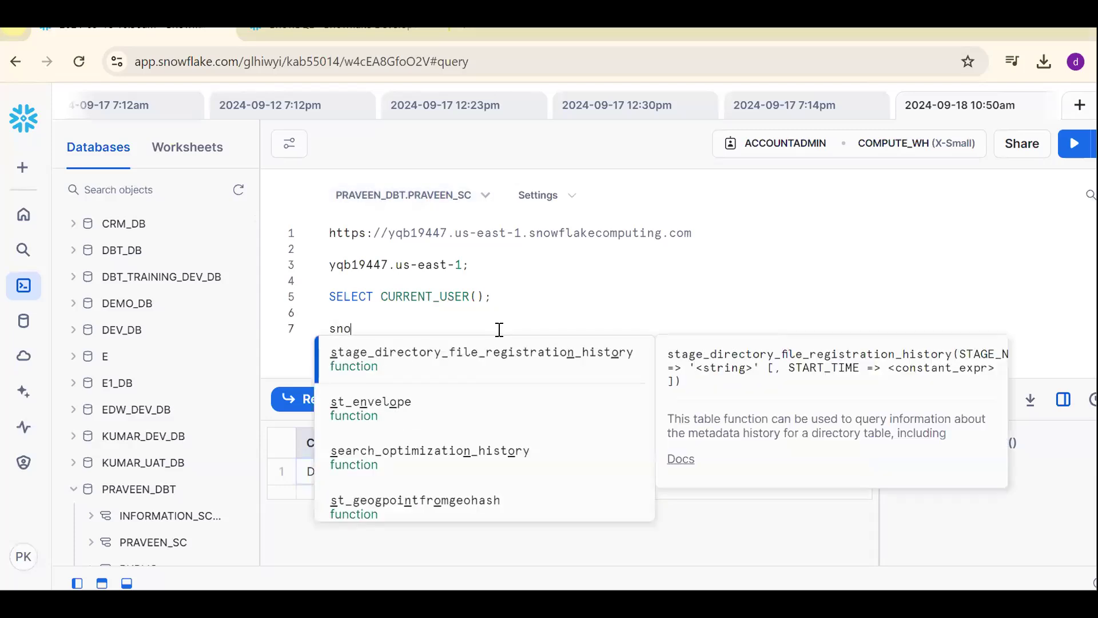
type("wsql from google ch")
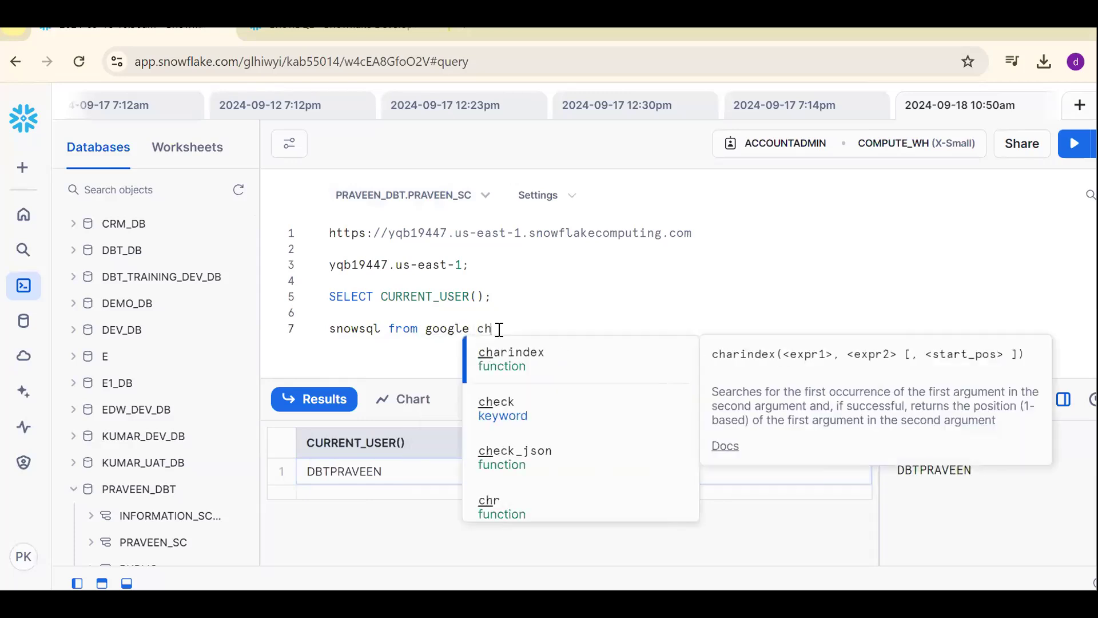
type("rome")
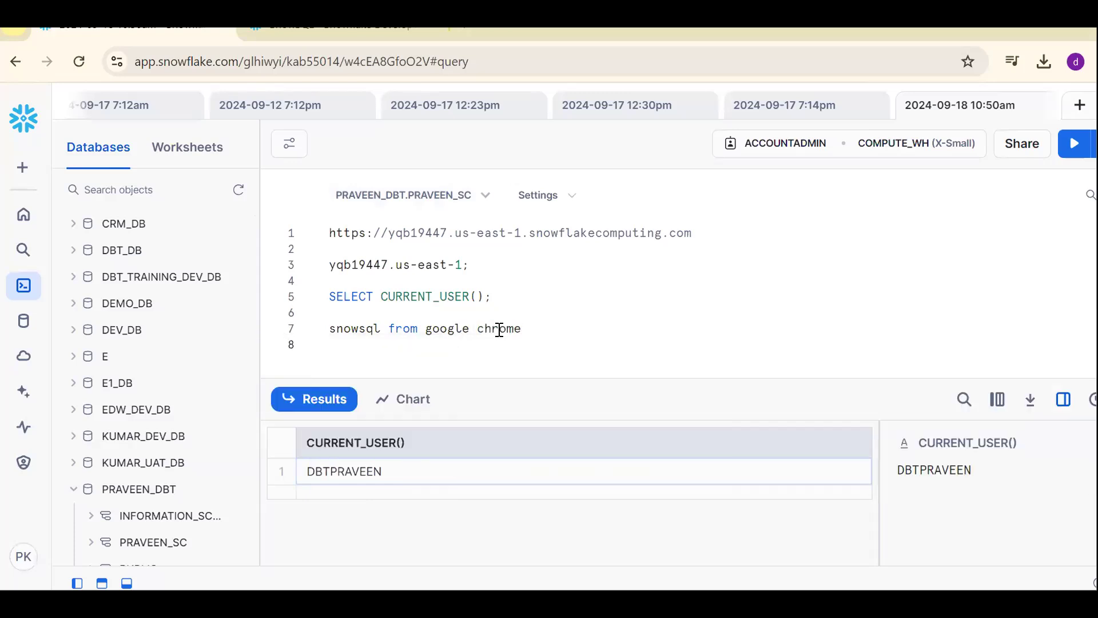
type("open cmd prompt")
type("s")
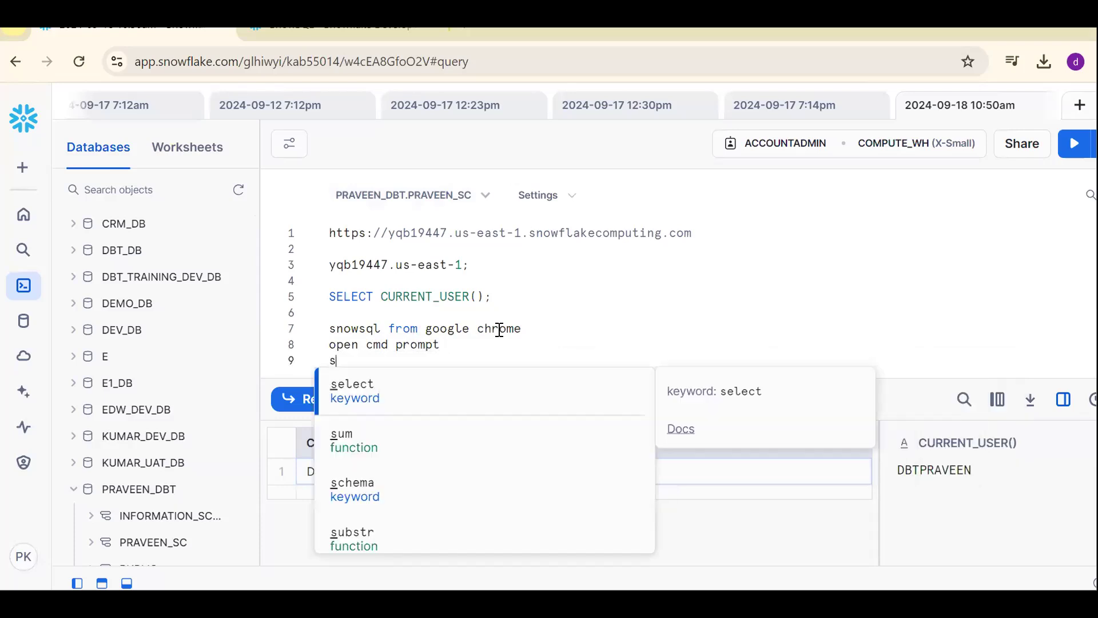
type("nowsql -")
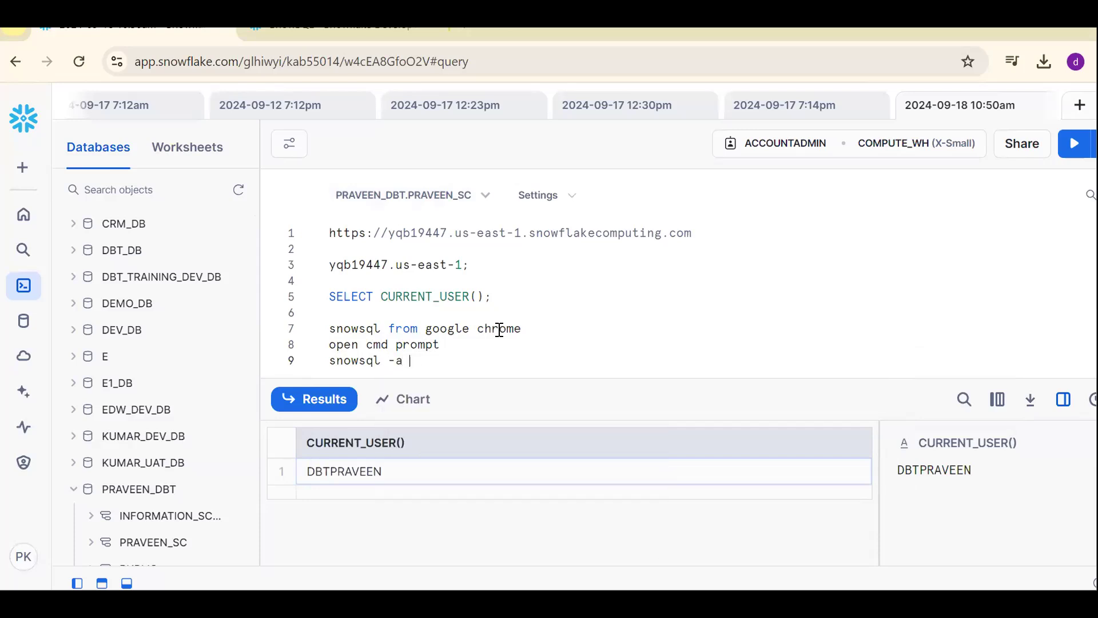
type("account_name -u username")
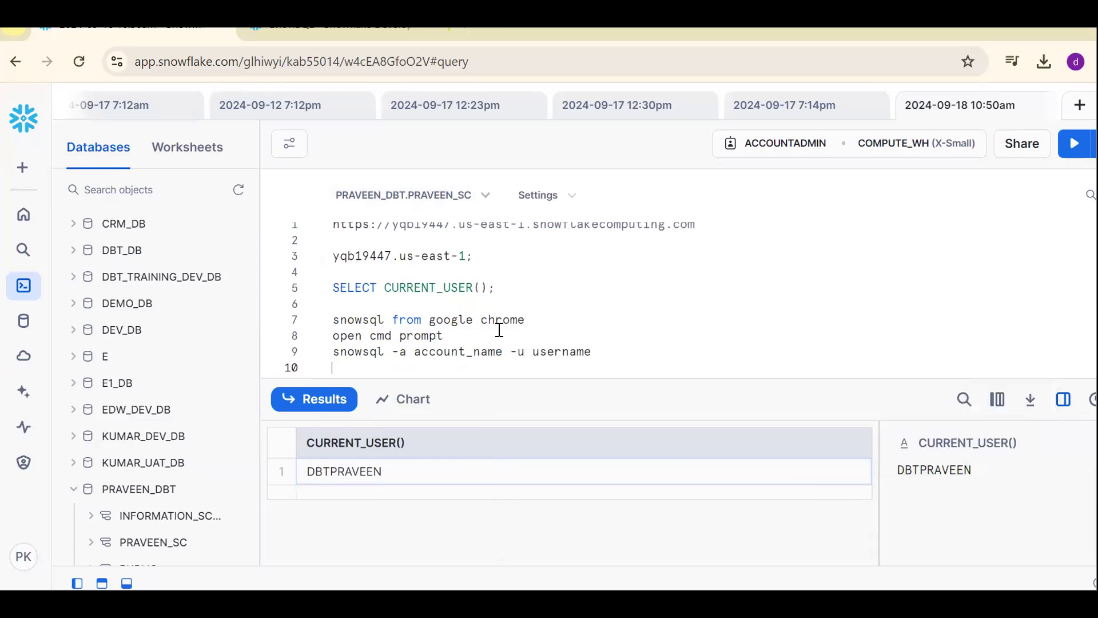
left_click(23, 557)
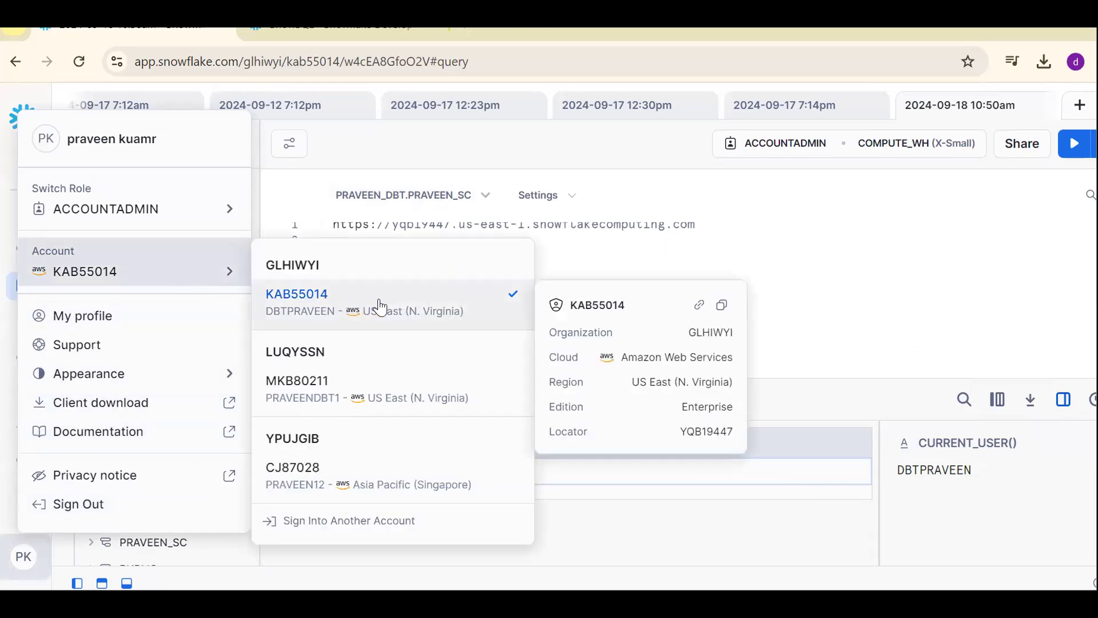
mouse_move(809, 324)
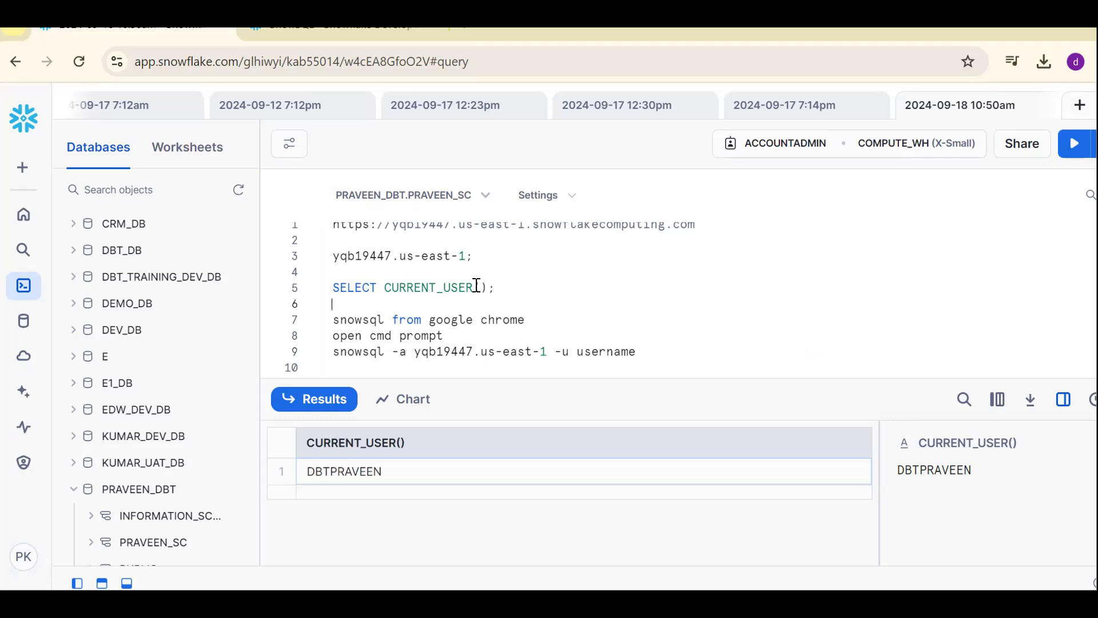
left_click(334, 287)
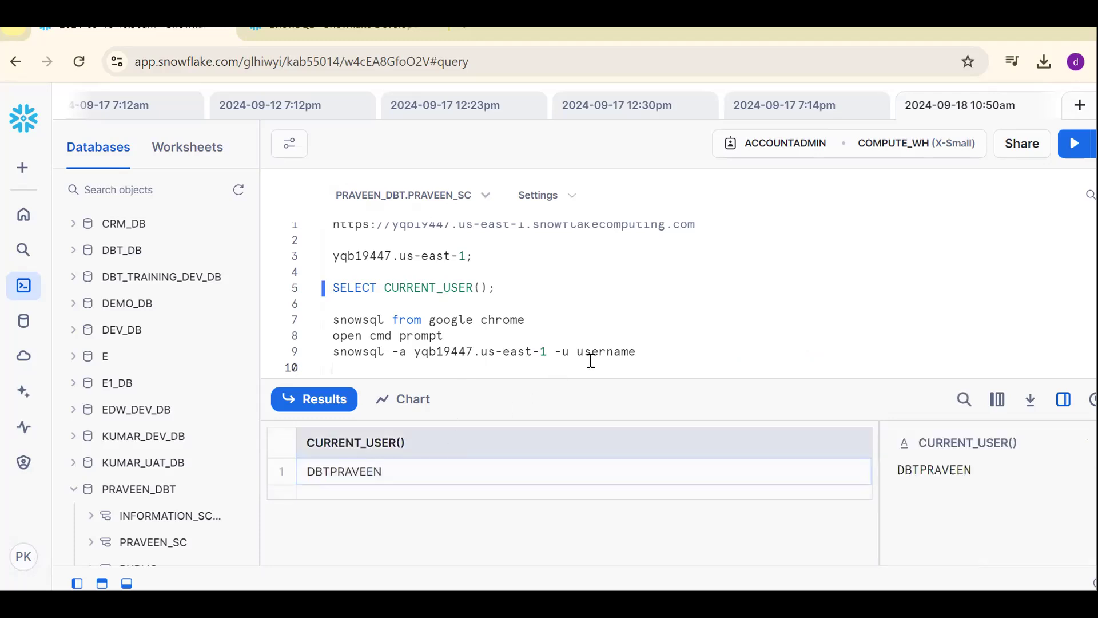
type("DBTPRAVEEN")
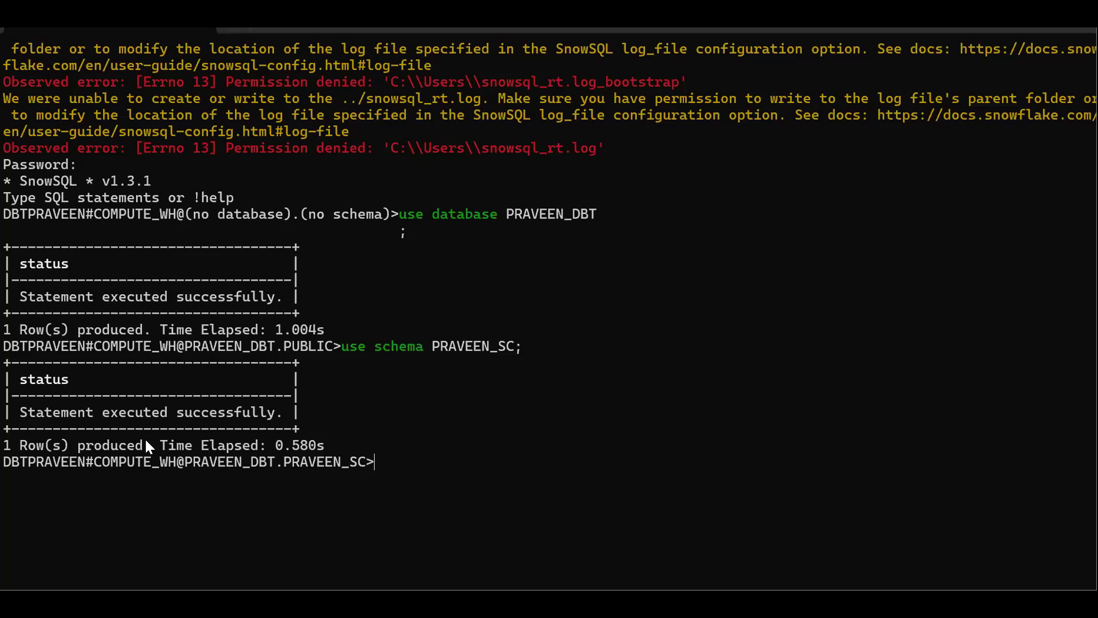
mouse_move(247, 468)
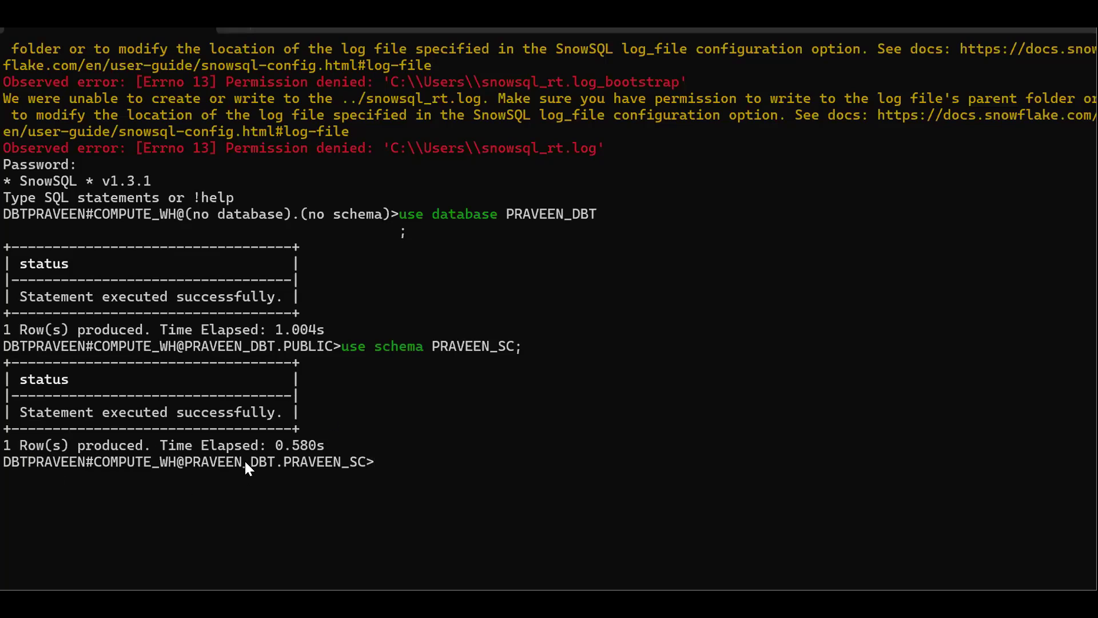
Step: Run 'show tables;' in PRAVEEN_DBT.PRAVEEN_SC, returning 0 rows
type("show tables;")
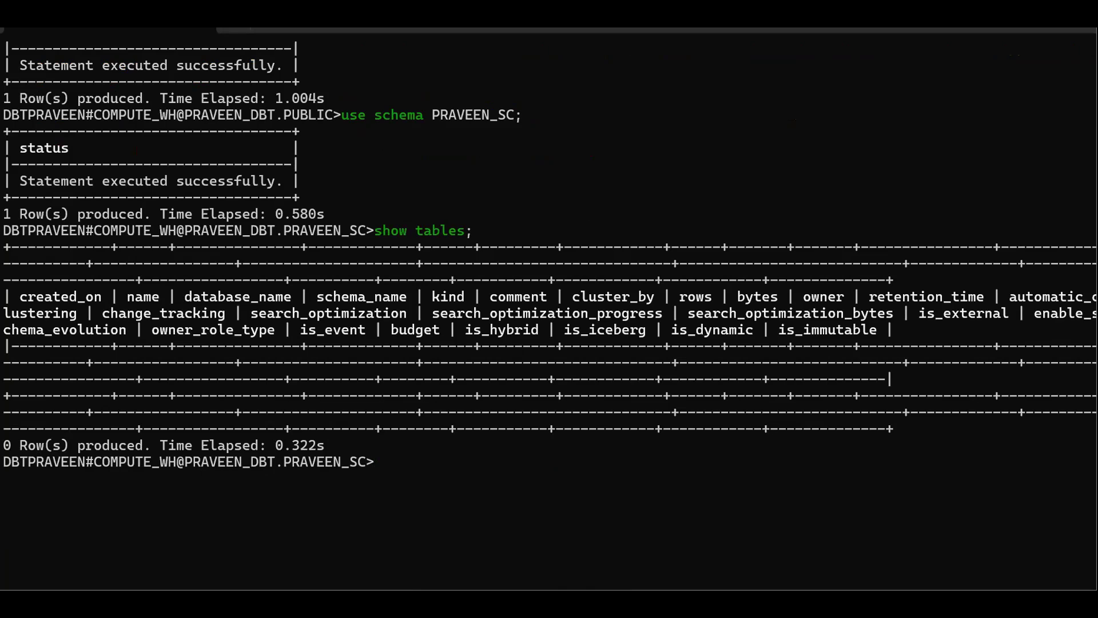
mouse_move(710, 315)
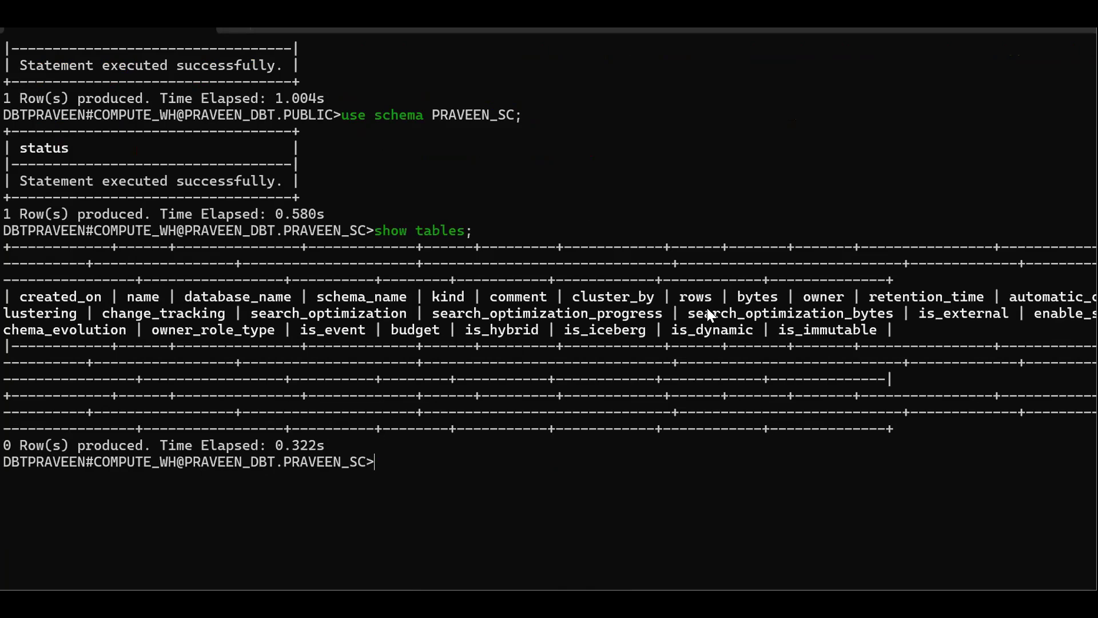